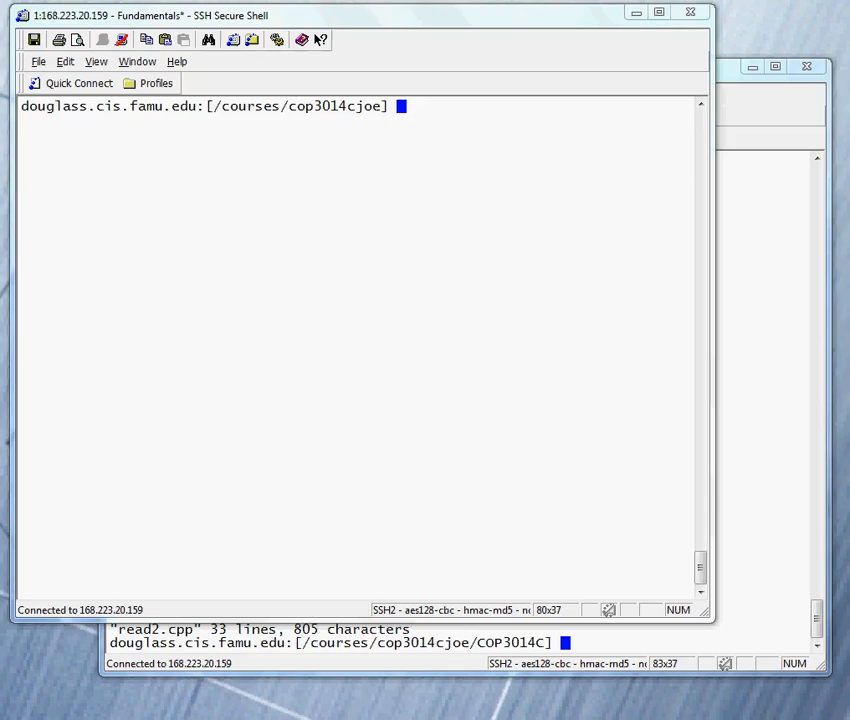
mouse_move(264, 338)
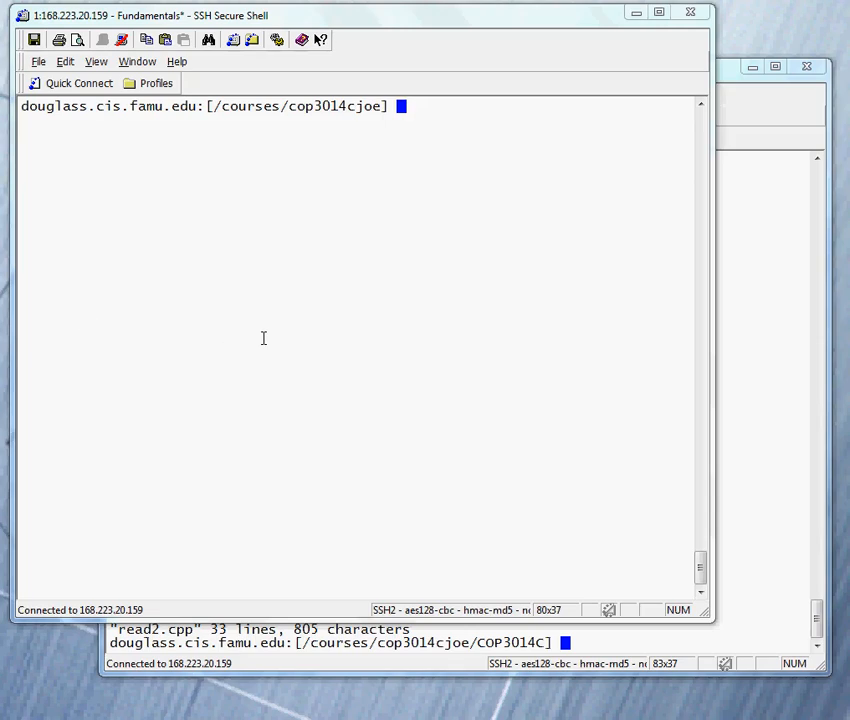
mouse_move(352, 256)
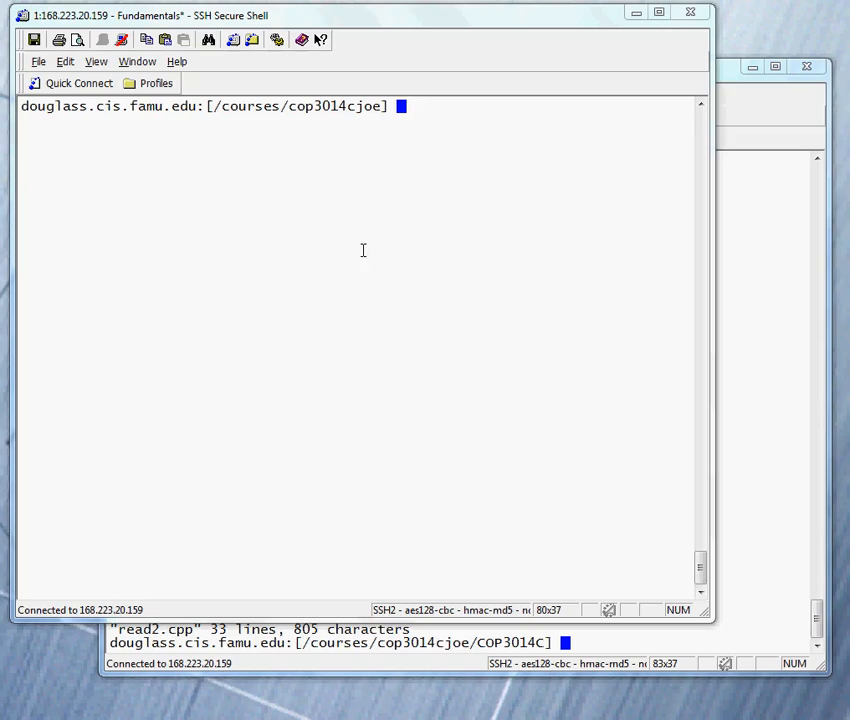
Step: Change the first session's working directory to COP3014C
text(cd)
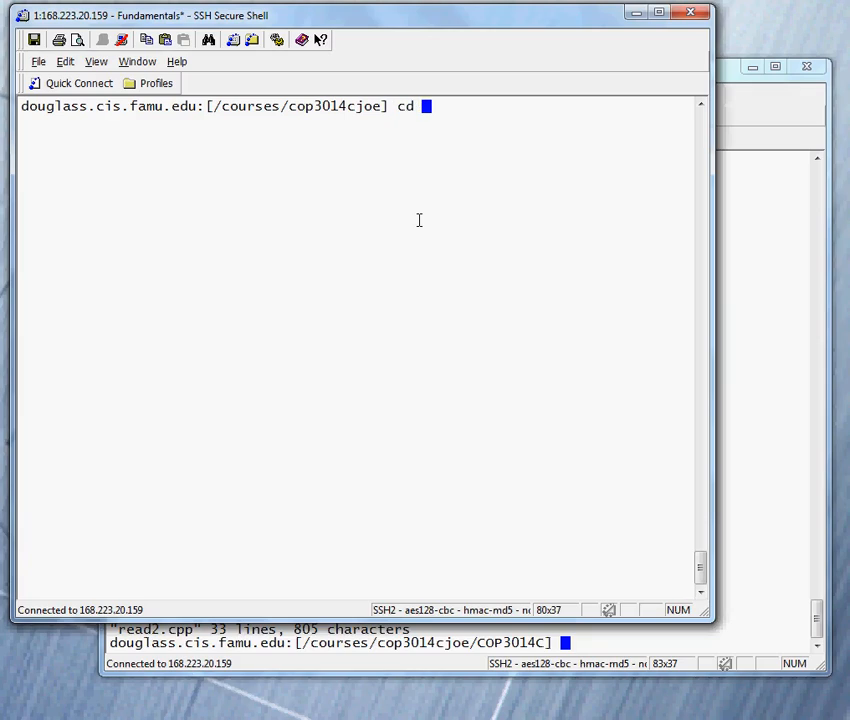
text(COP3014C)
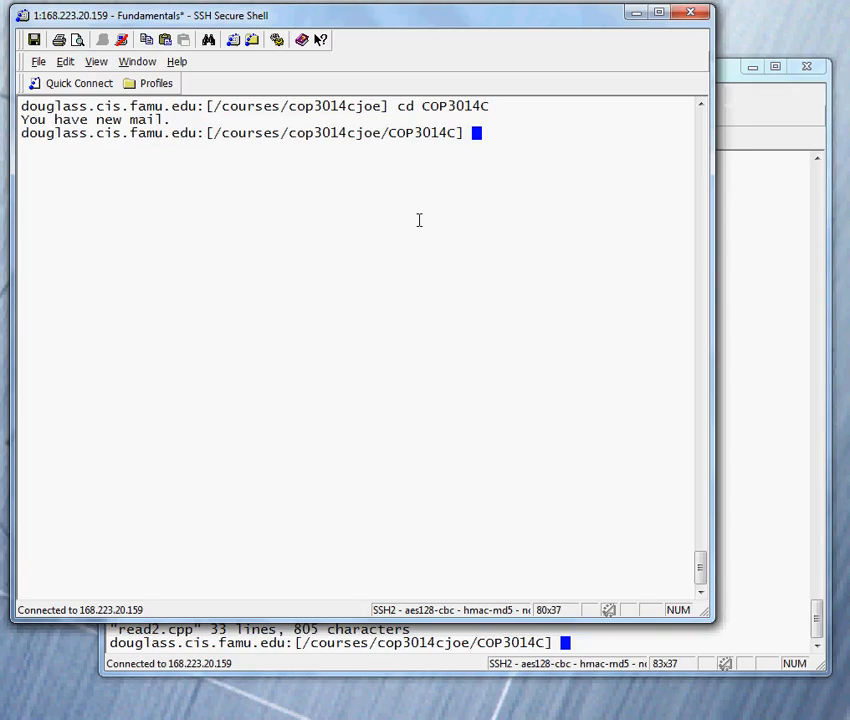
mouse_move(380, 300)
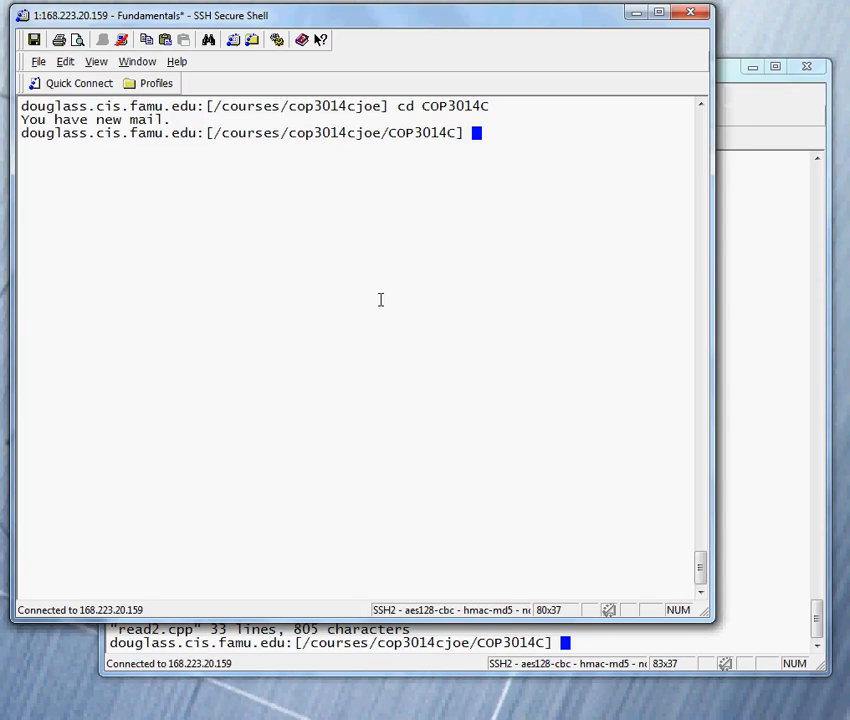
mouse_move(384, 290)
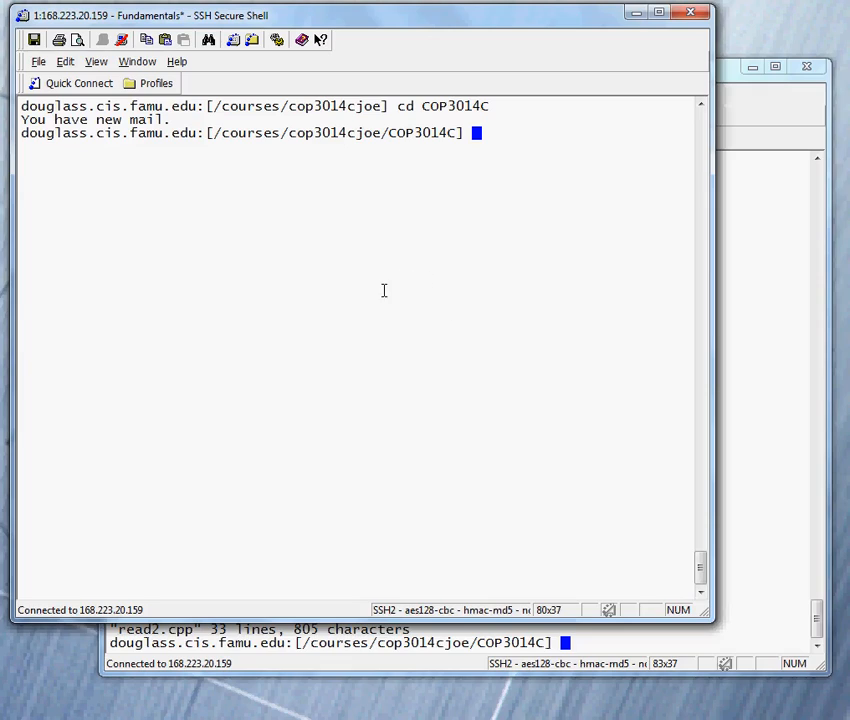
mouse_move(390, 238)
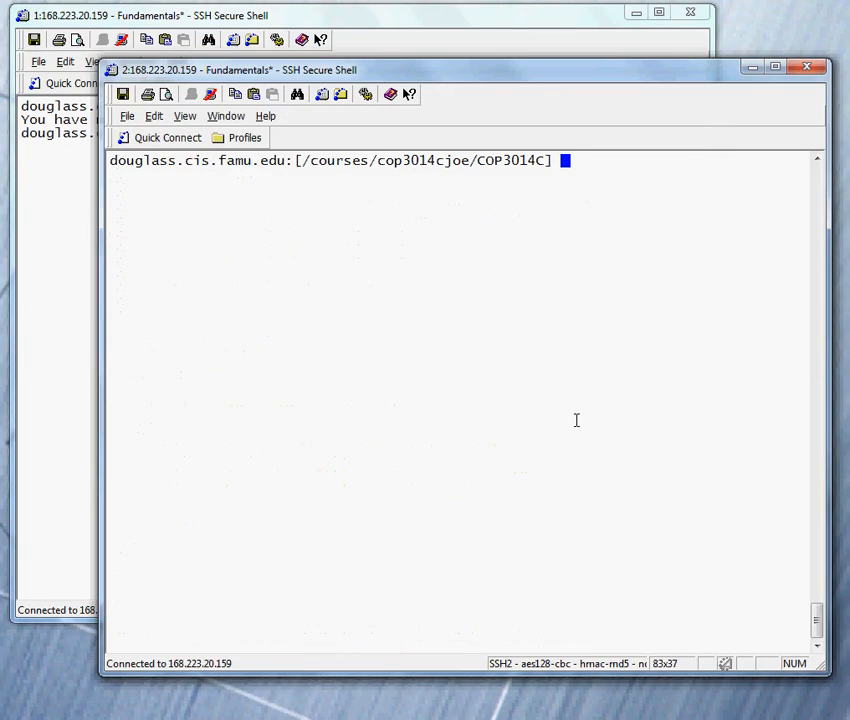
Step: Load read2.cpp into vi in the second session to review its code
text(vi)
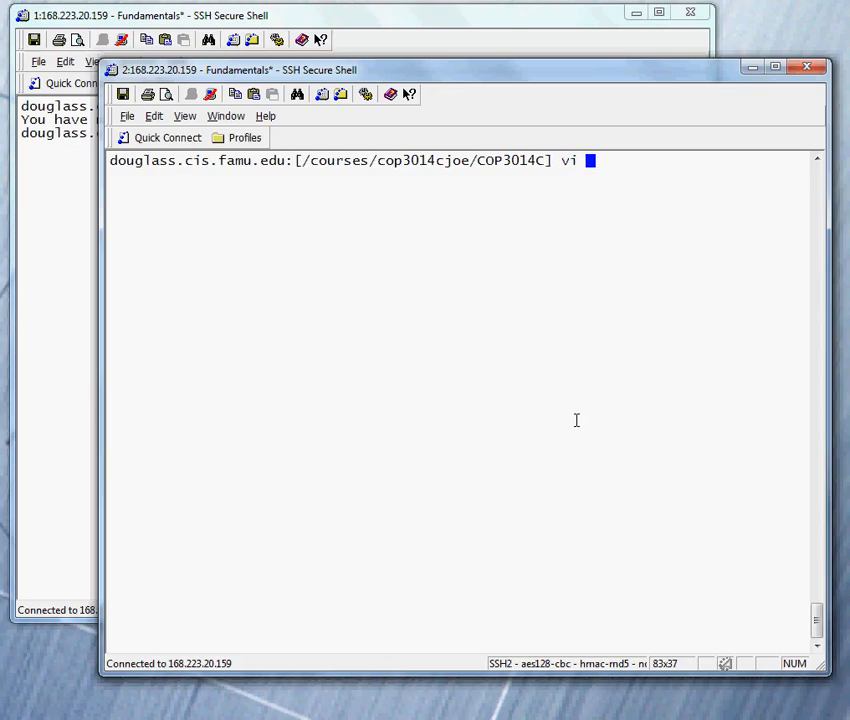
text(read2.)
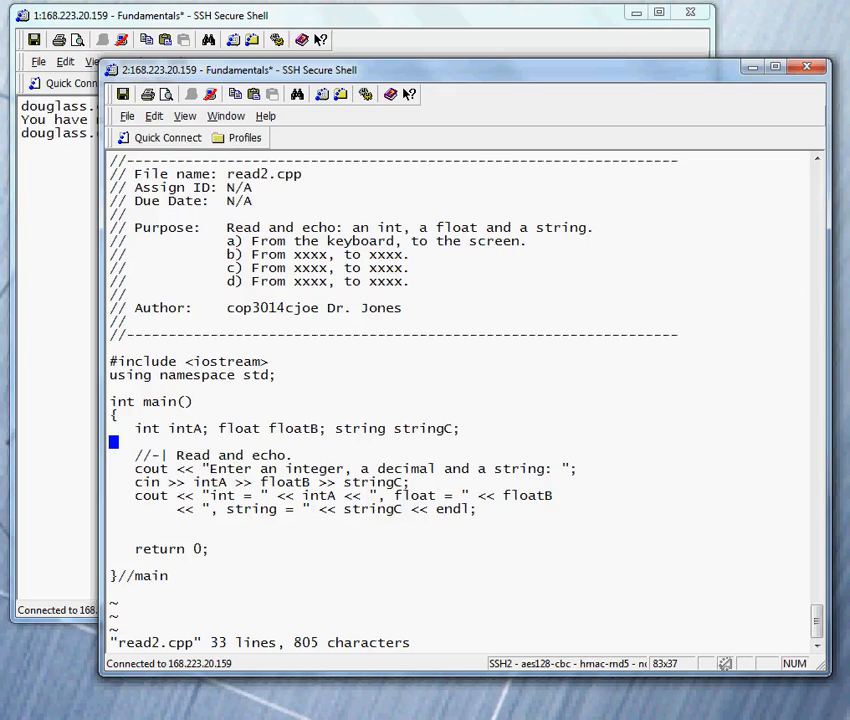
mouse_move(600, 210)
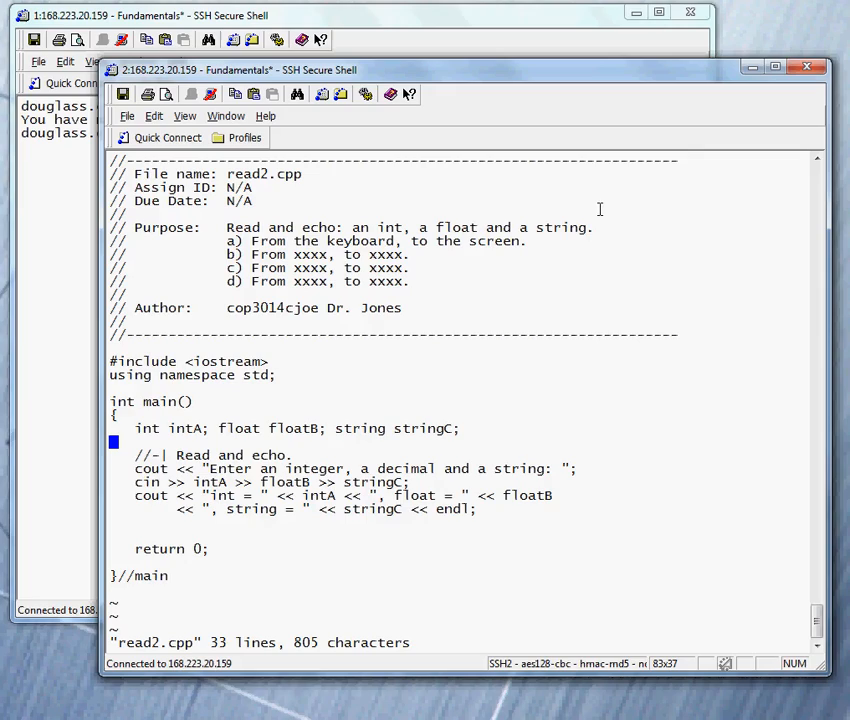
mouse_move(392, 228)
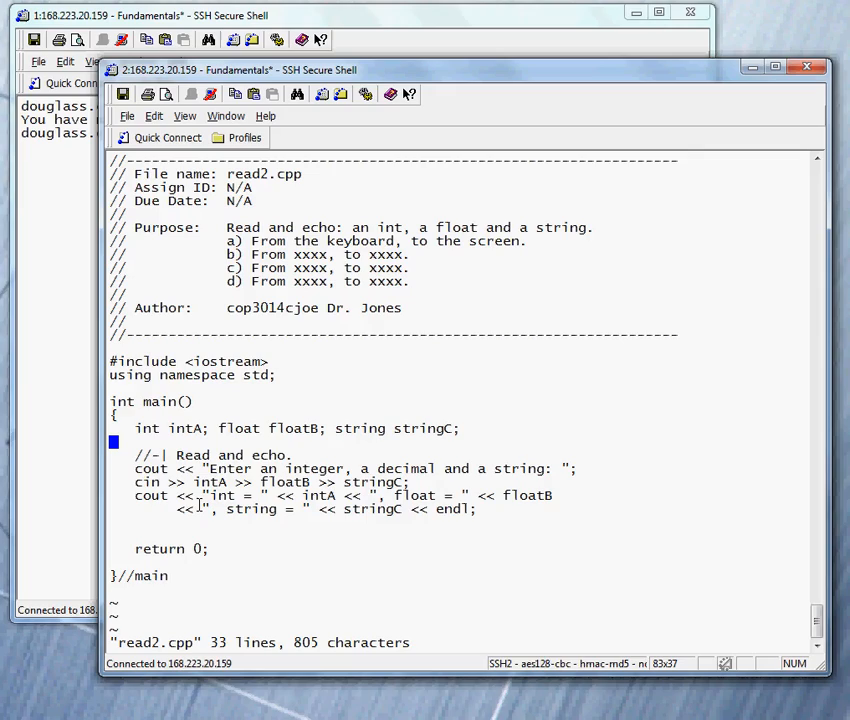
mouse_move(446, 540)
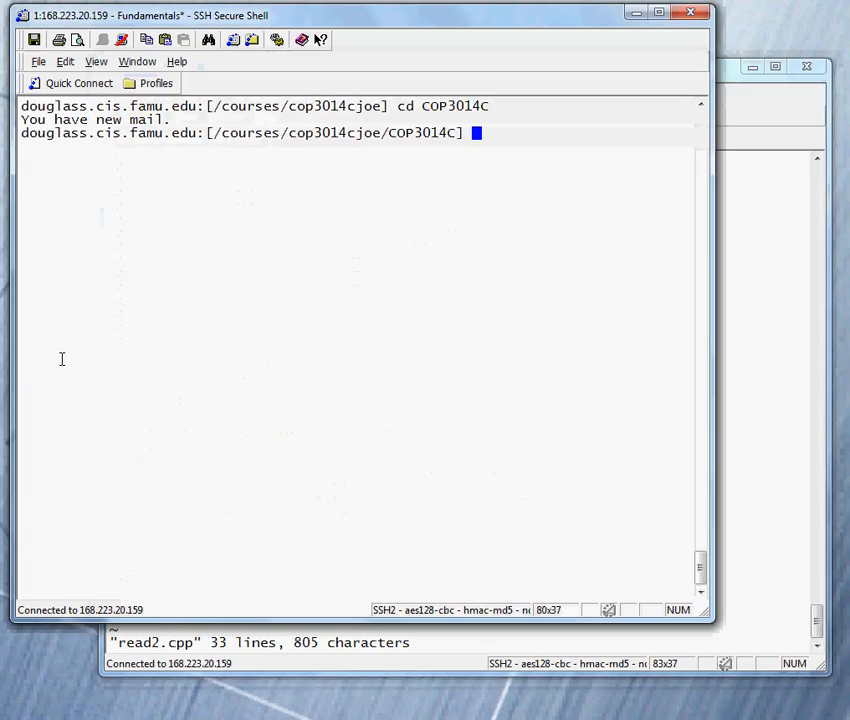
Step: Compile read2.cpp with g++ into an executable named r
text(g++)
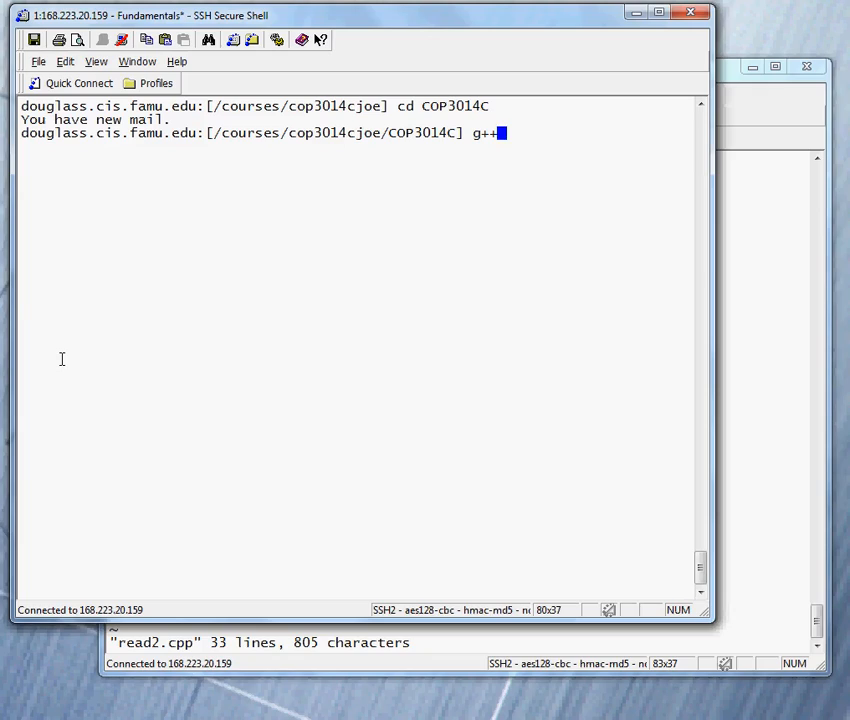
text(read2.cpp)
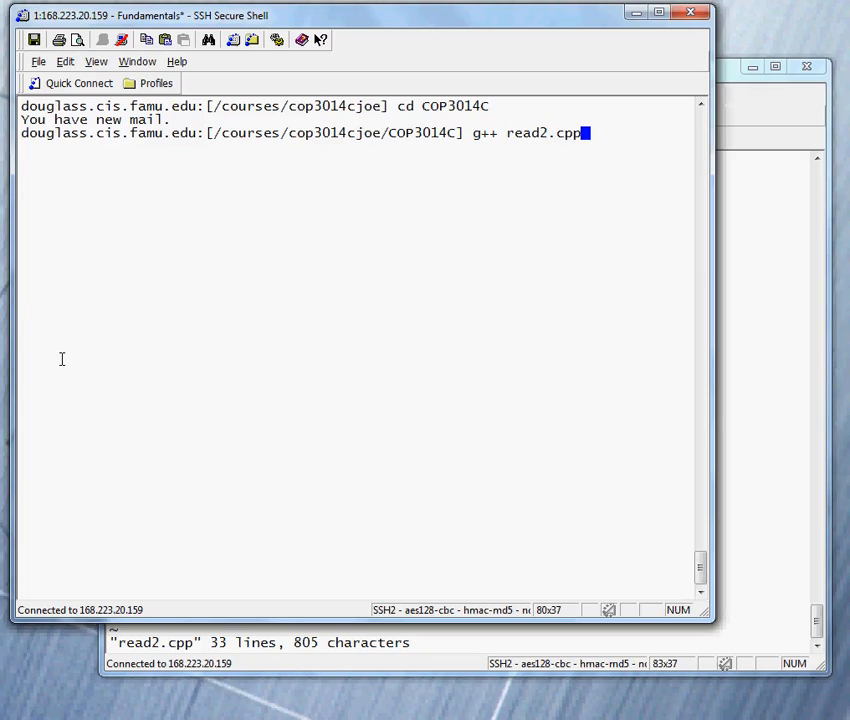
text(-o r)
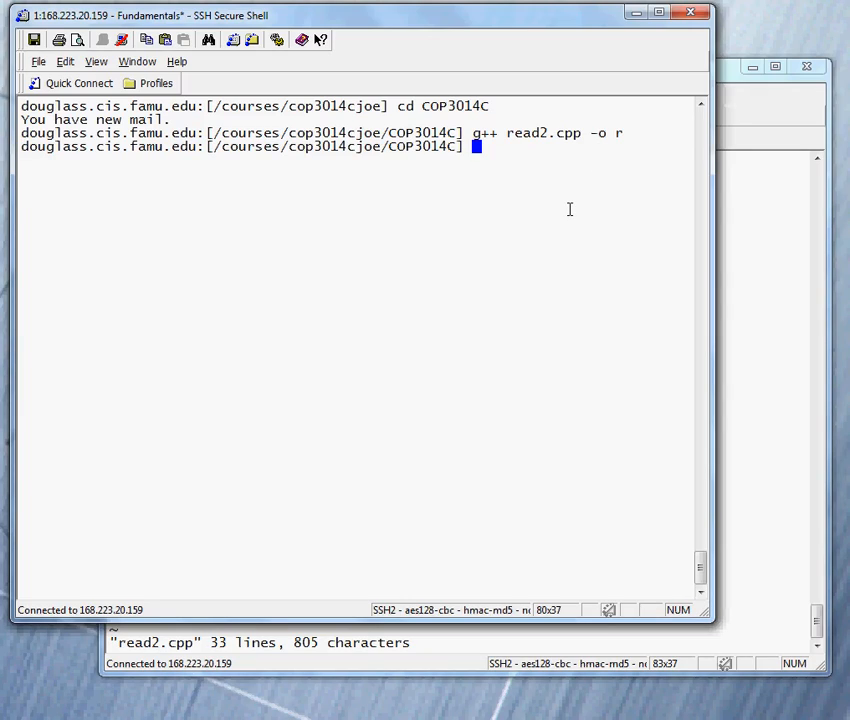
Step: Run ./r and feed it 1 1.5 cat, which it echoes back
text(./)
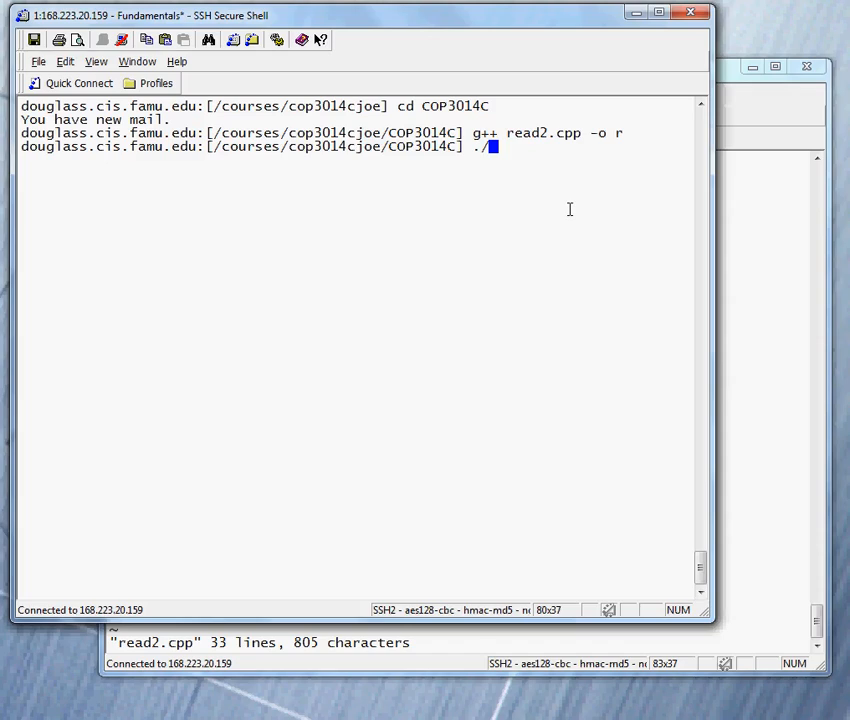
text(r)
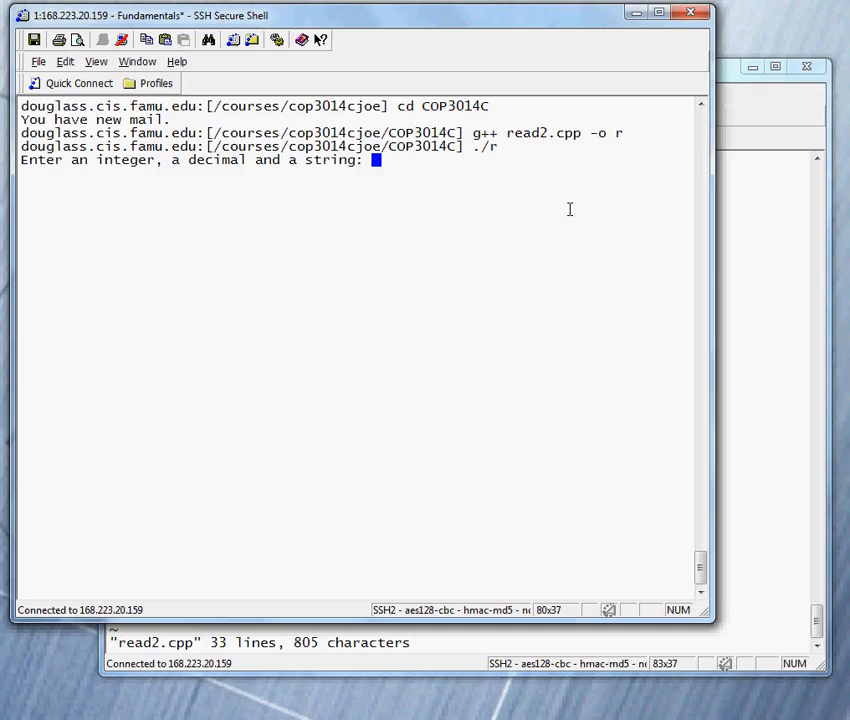
text(1 1.5 cat)
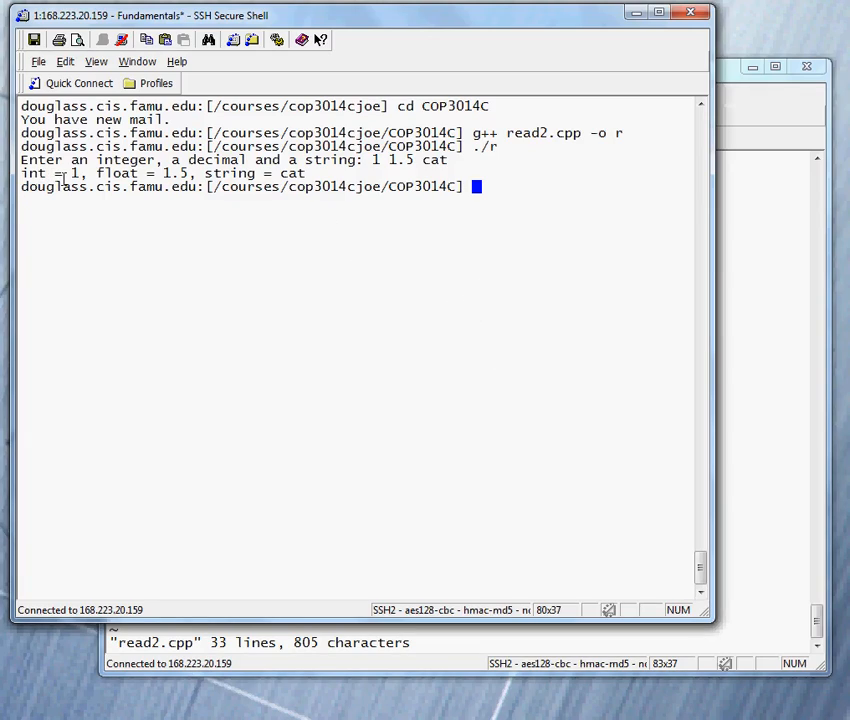
mouse_move(220, 224)
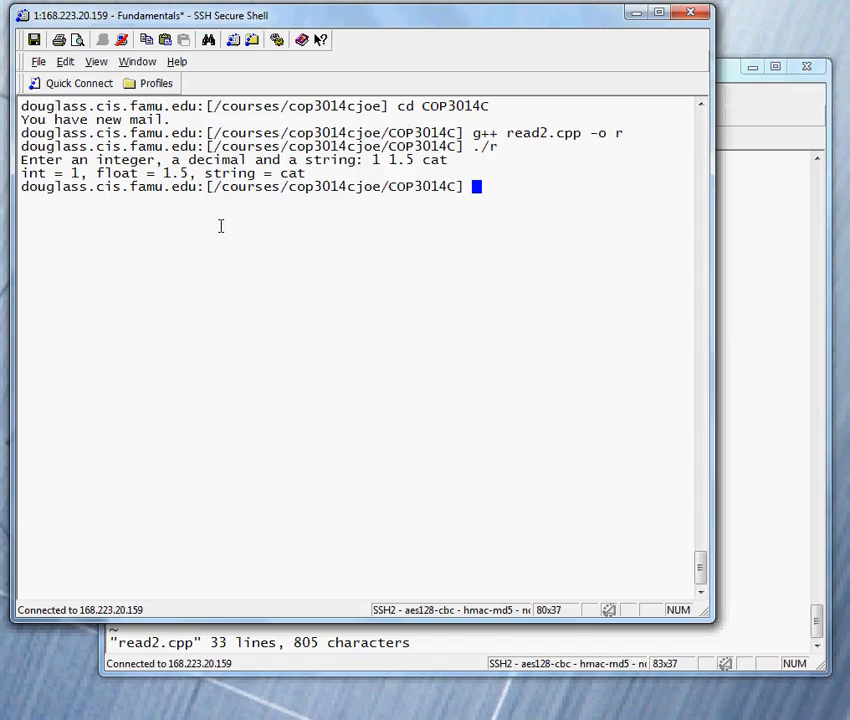
mouse_move(618, 242)
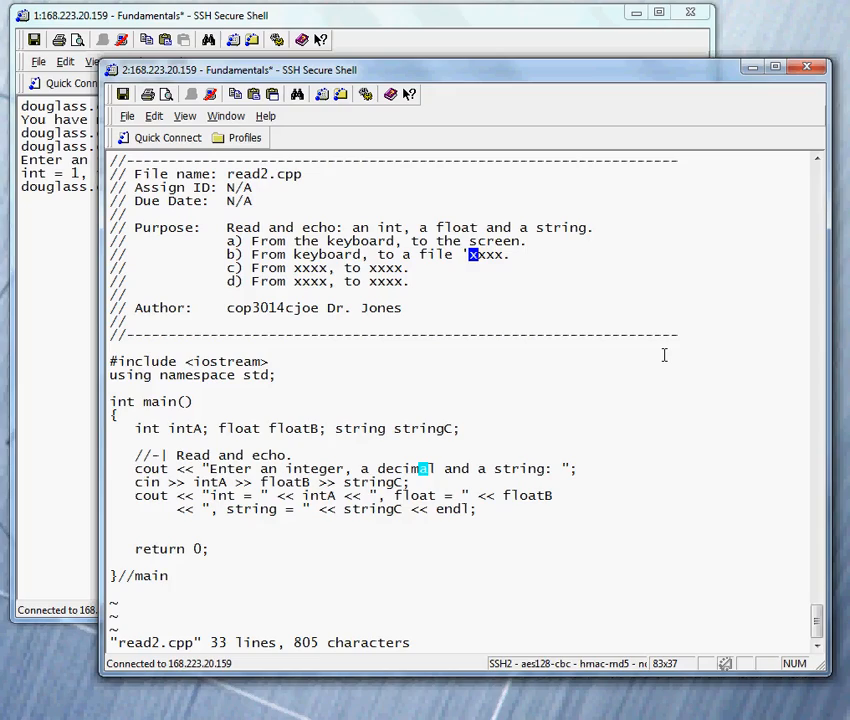
Step: Reword comment item b to "From keyboard, to a file 'echo.dat'"
text('echo')
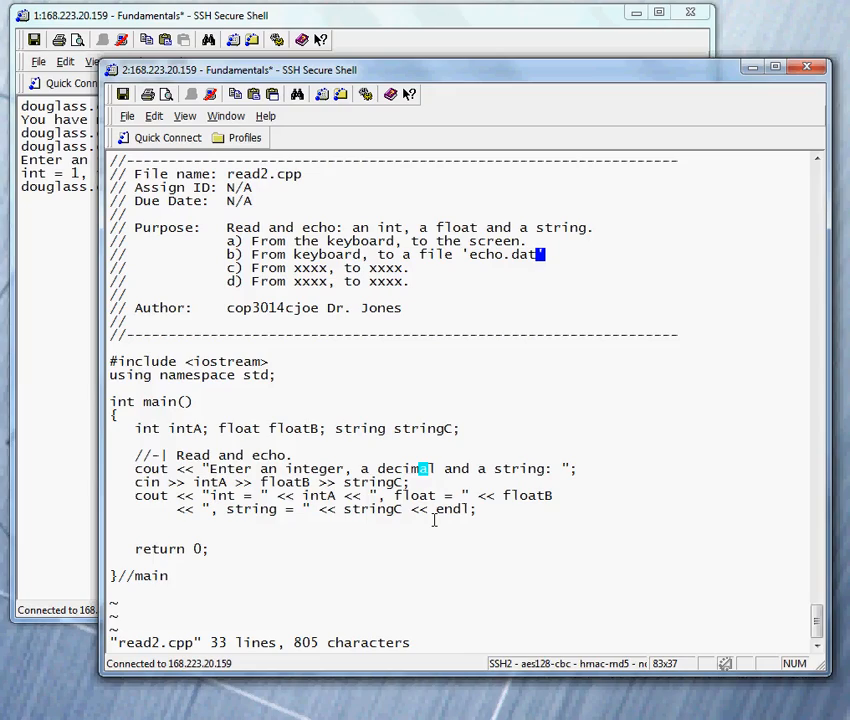
mouse_move(172, 568)
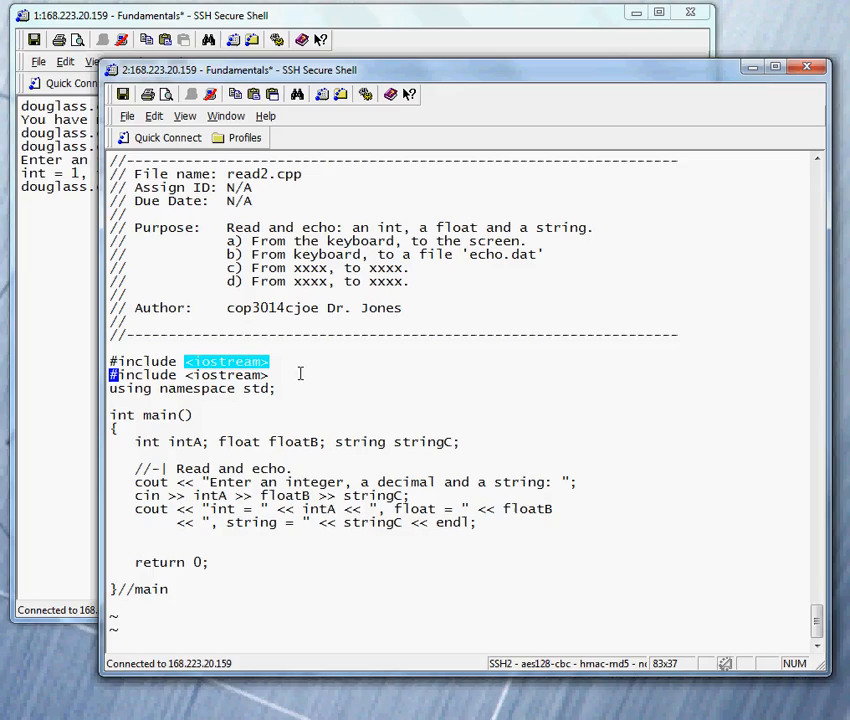
Step: Duplicate the iostream include as #include <fstream> and begin a line in main
click(312, 368)
text(f)
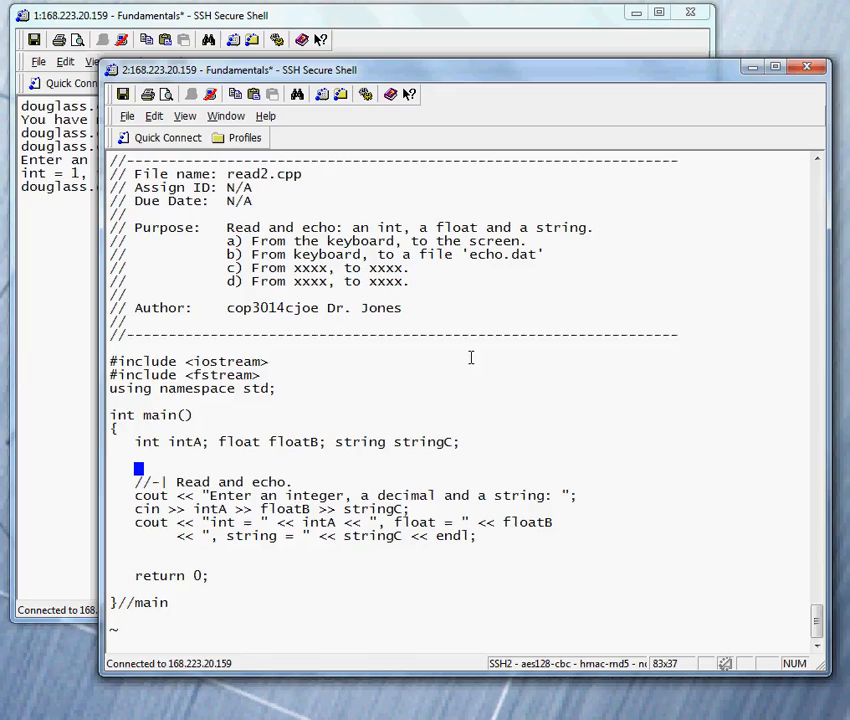
text(if)
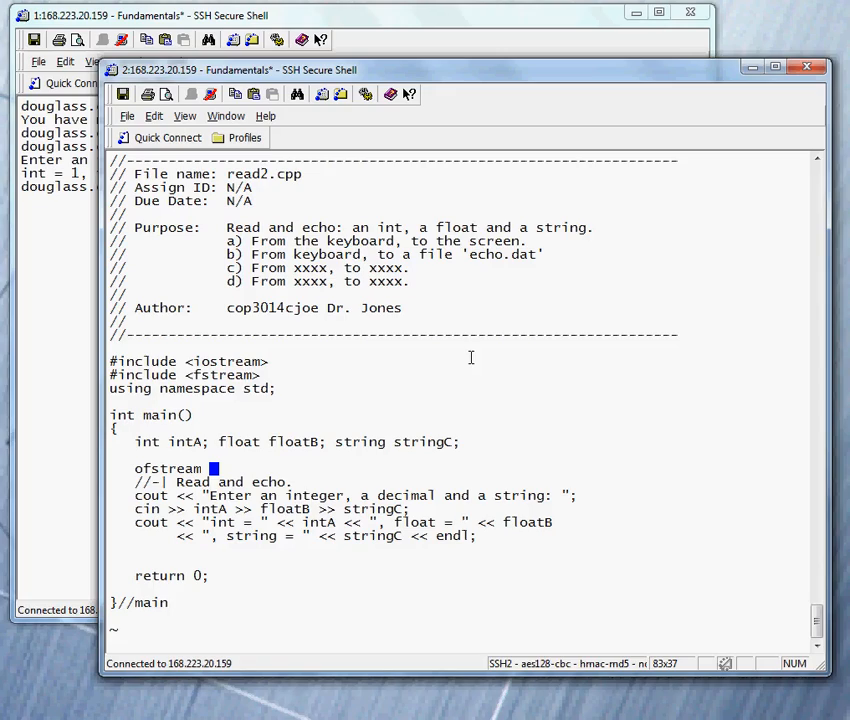
Step: Declare ofstream outF("echo.dat"); with a comment about creating outF for echo.dat
text(outF)
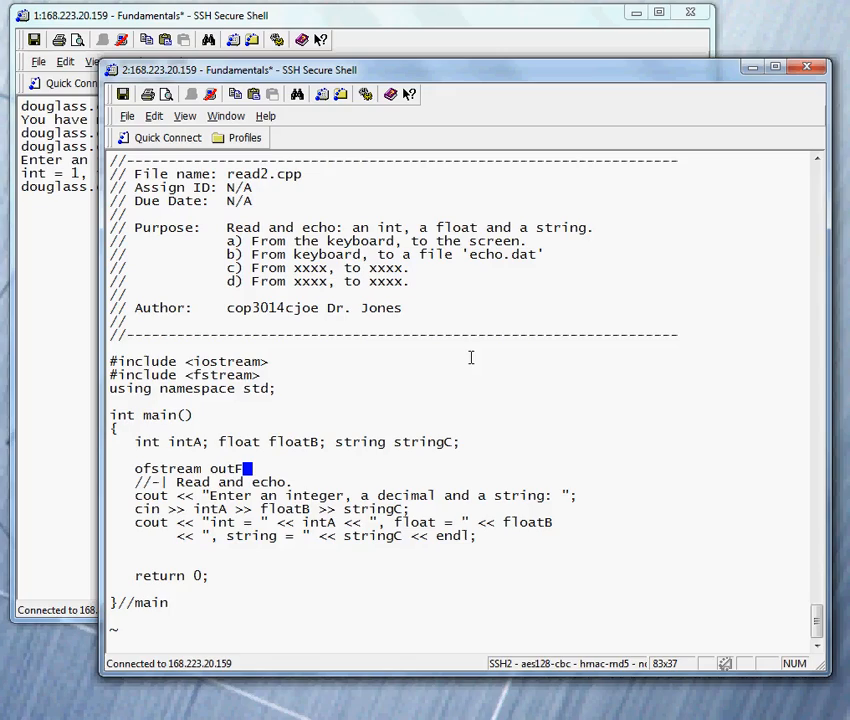
text((")
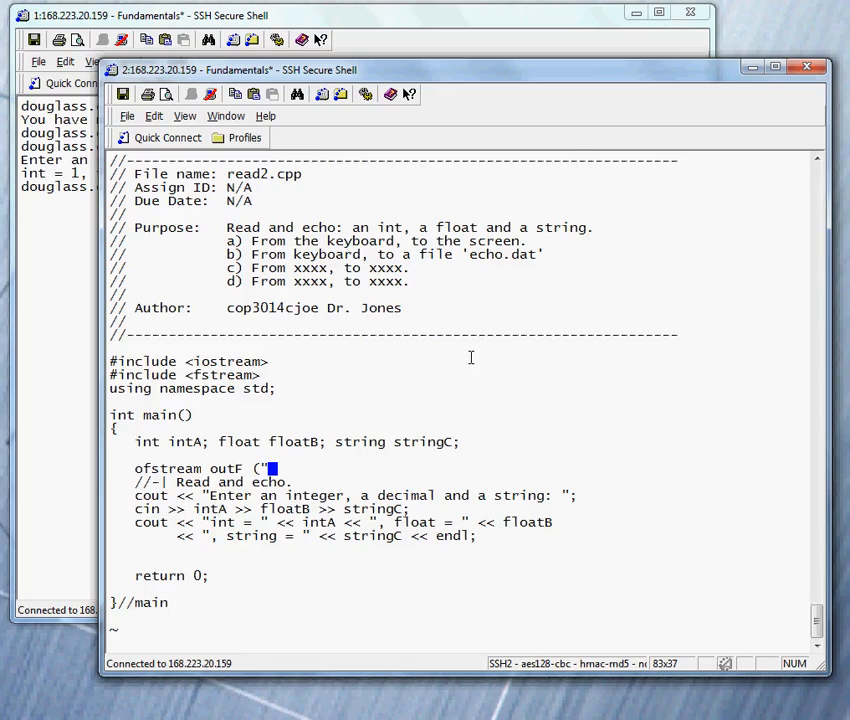
text(echo.dat)
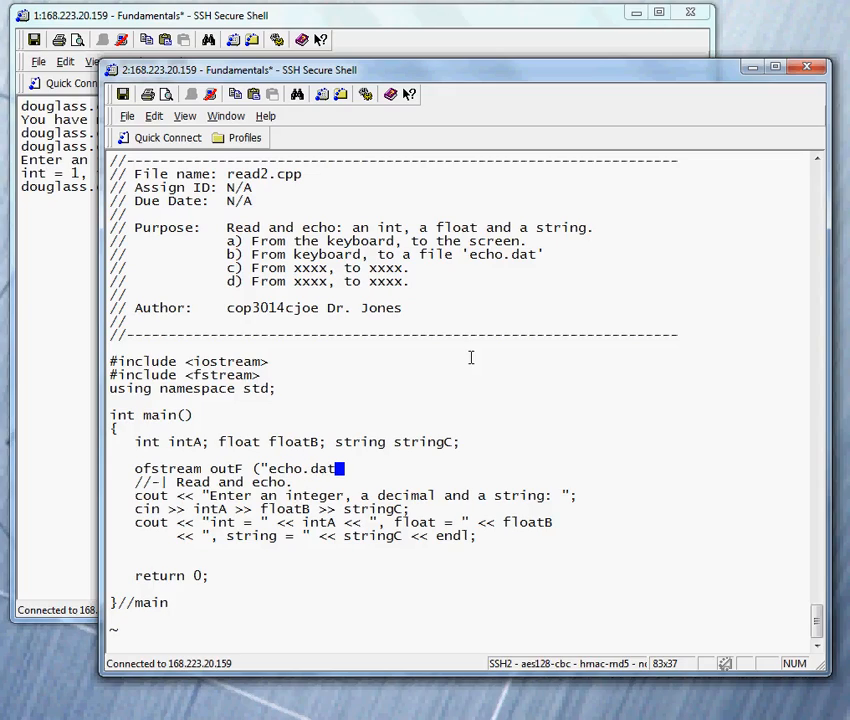
text(); // A)
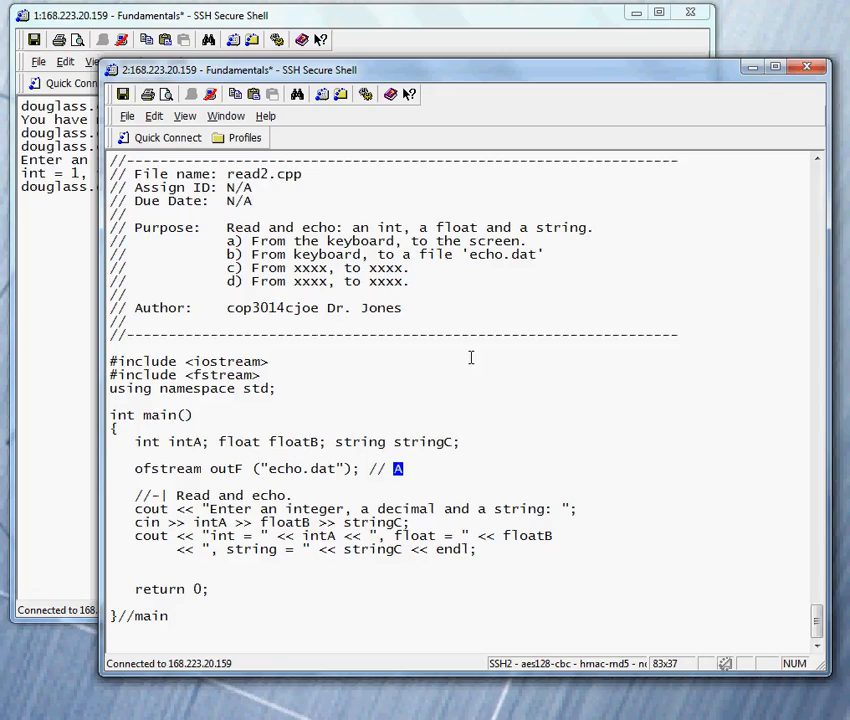
text(Ce)
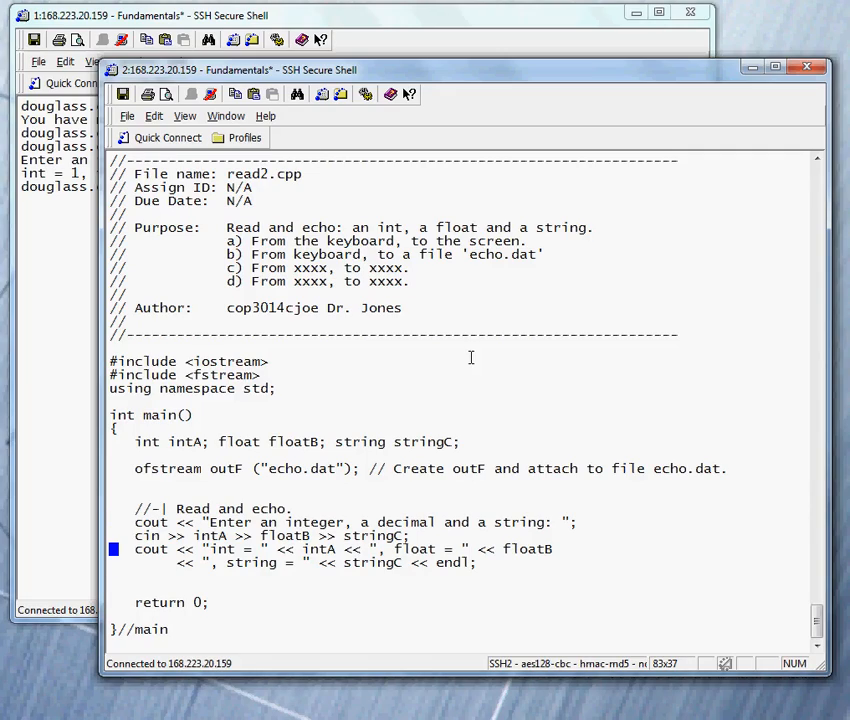
mouse_move(168, 548)
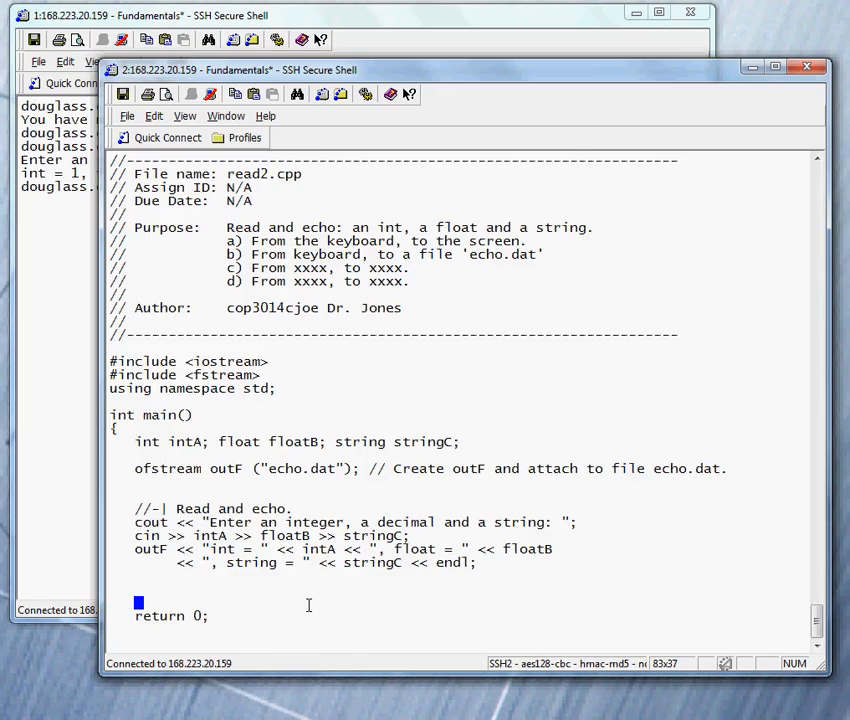
Step: Insert outF.close(); above return 0 with the comment //-| Disconnect from output file
text(outF.)
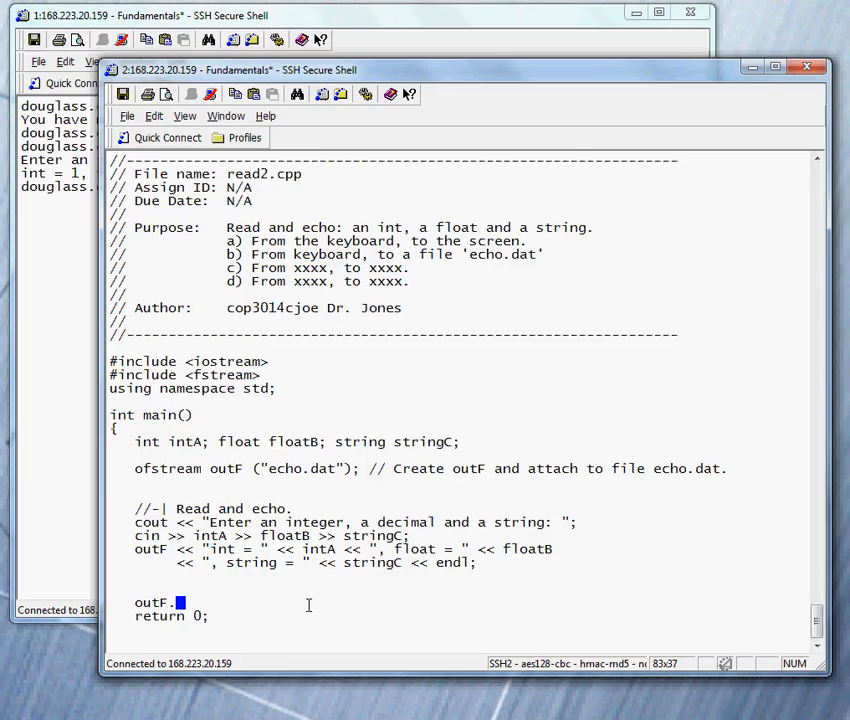
text(close();)
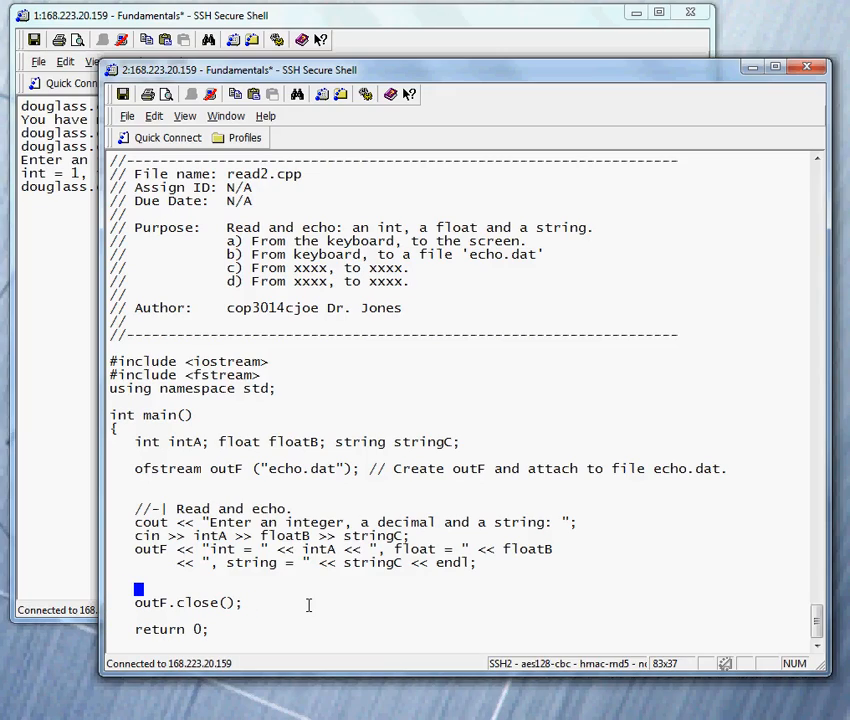
text(//-| Di)
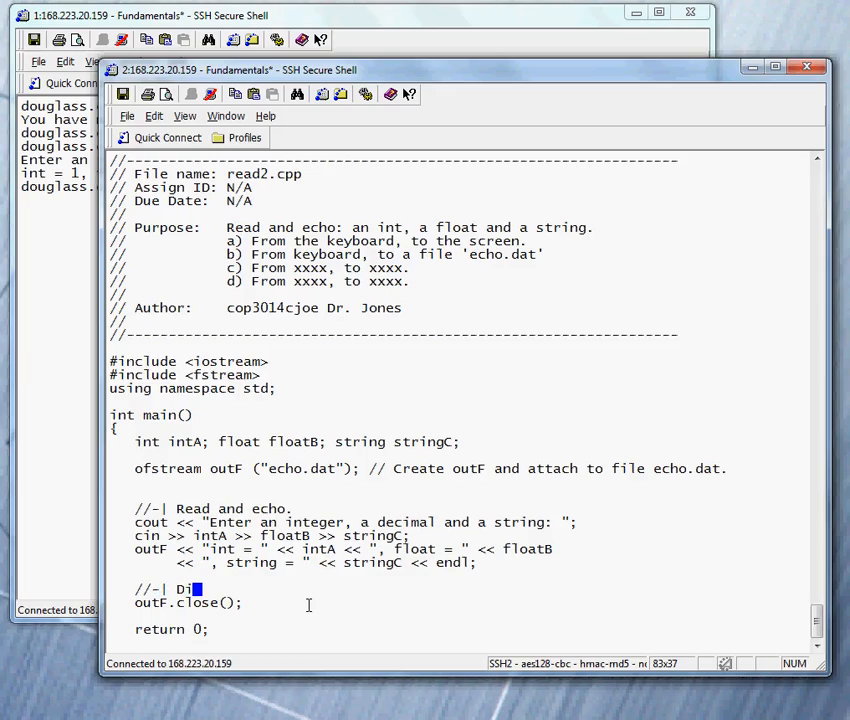
text(sconnect)
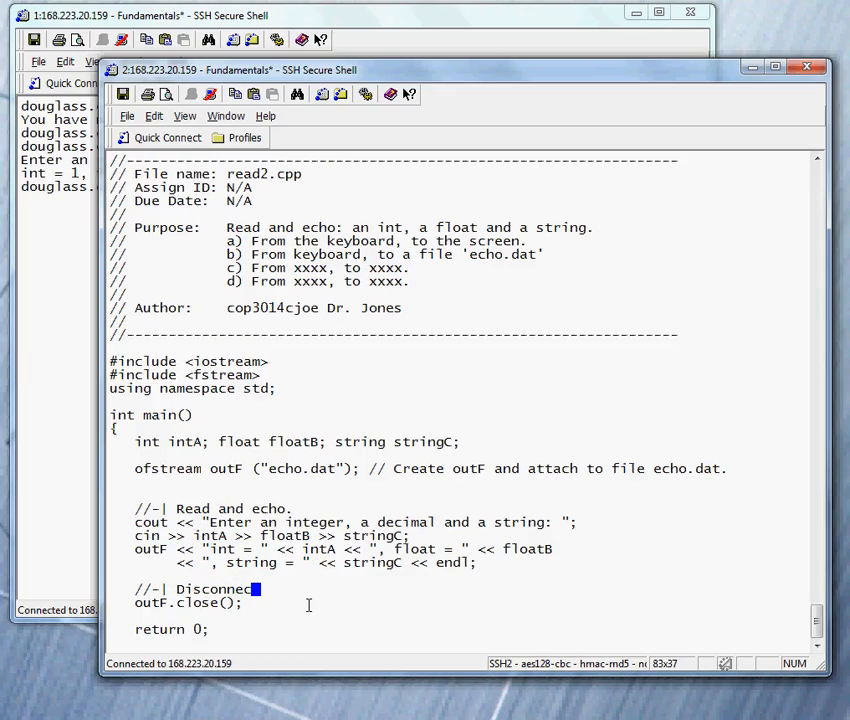
text(from)
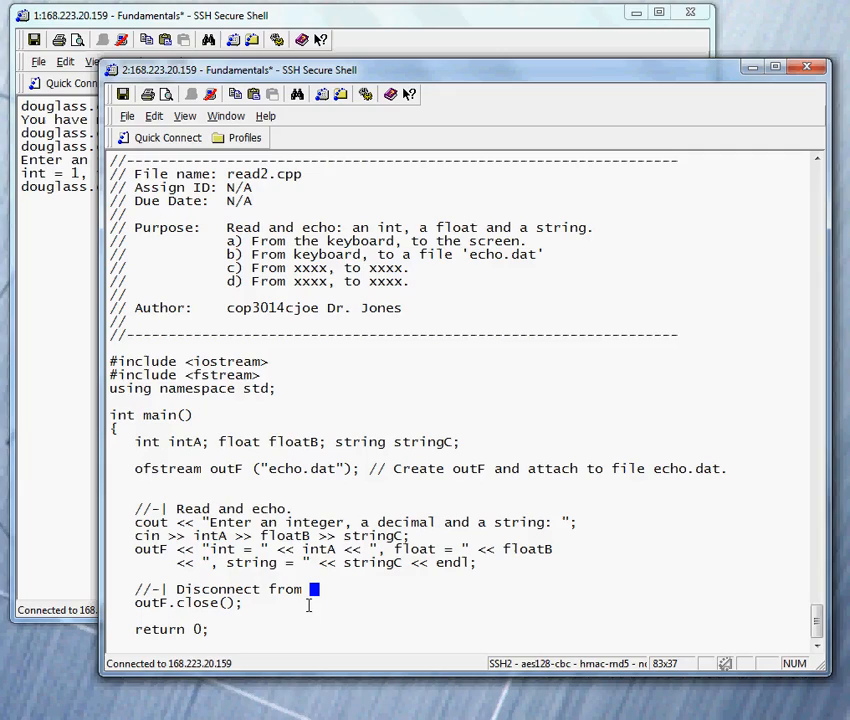
text(ou)
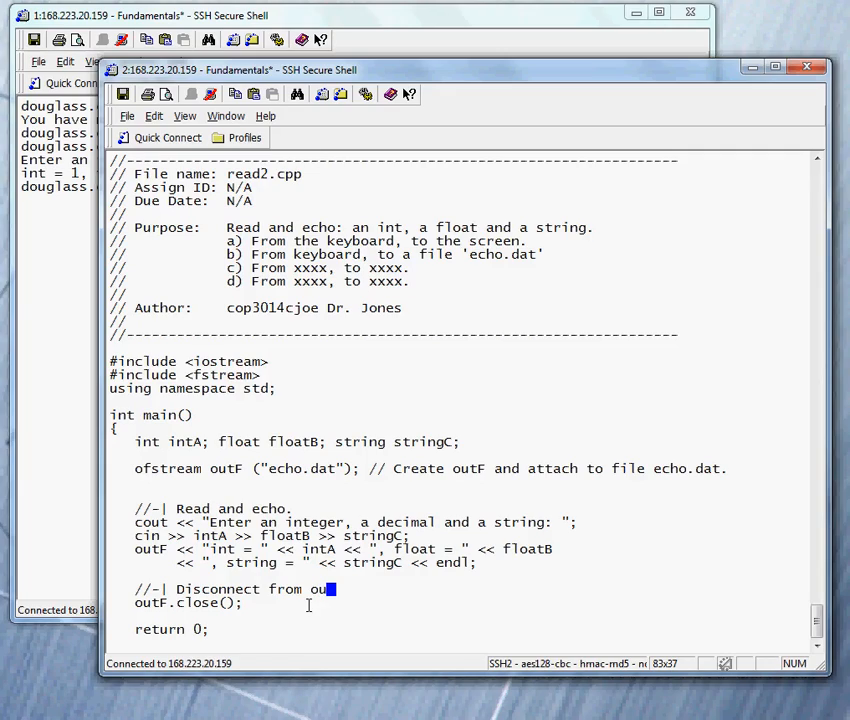
text(tput file)
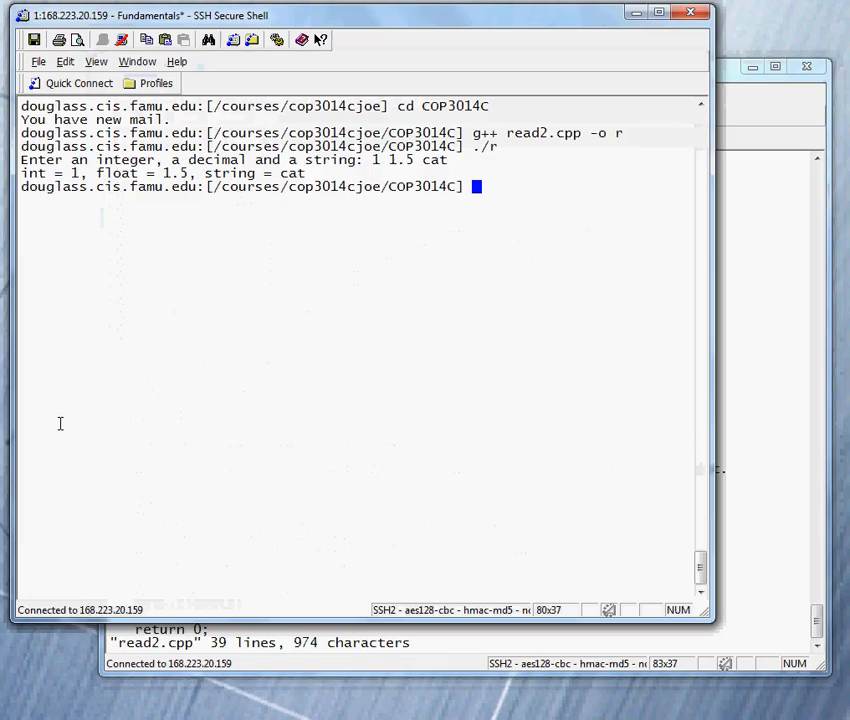
Step: List the COP3014C directory before and after rebuilding r from read2.cpp
text(ls)
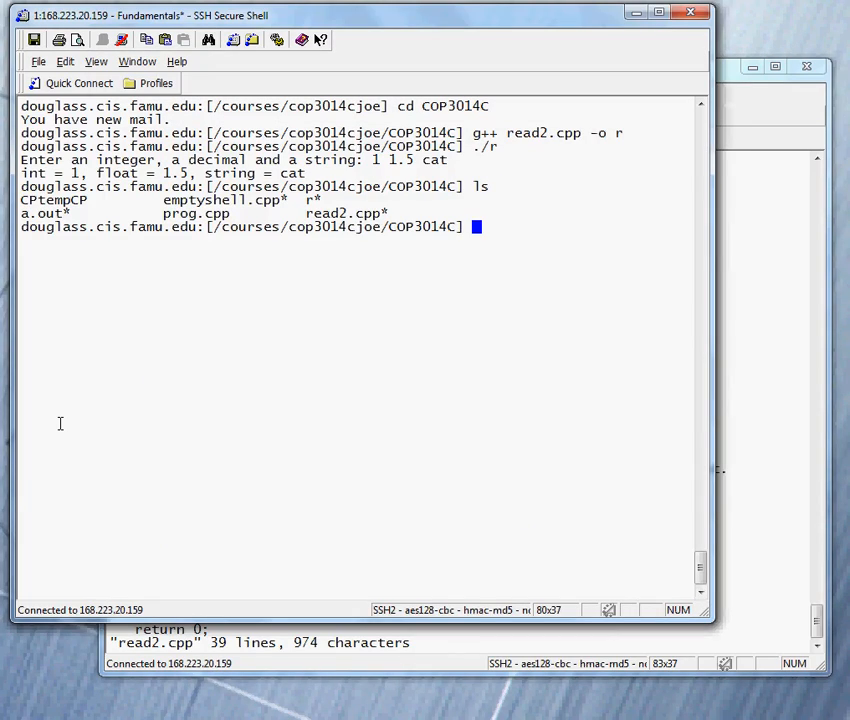
mouse_move(456, 540)
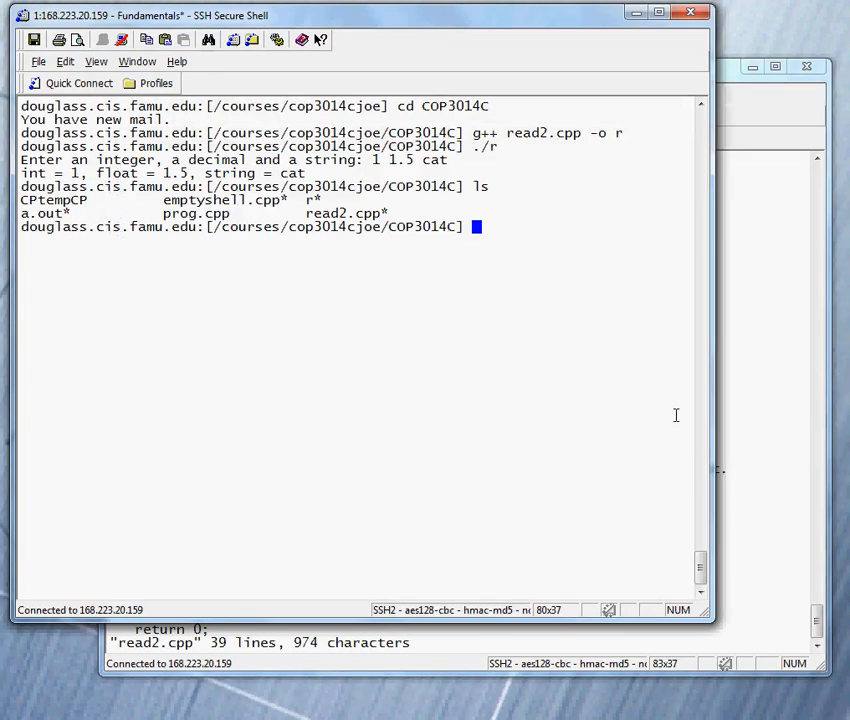
text(ls)
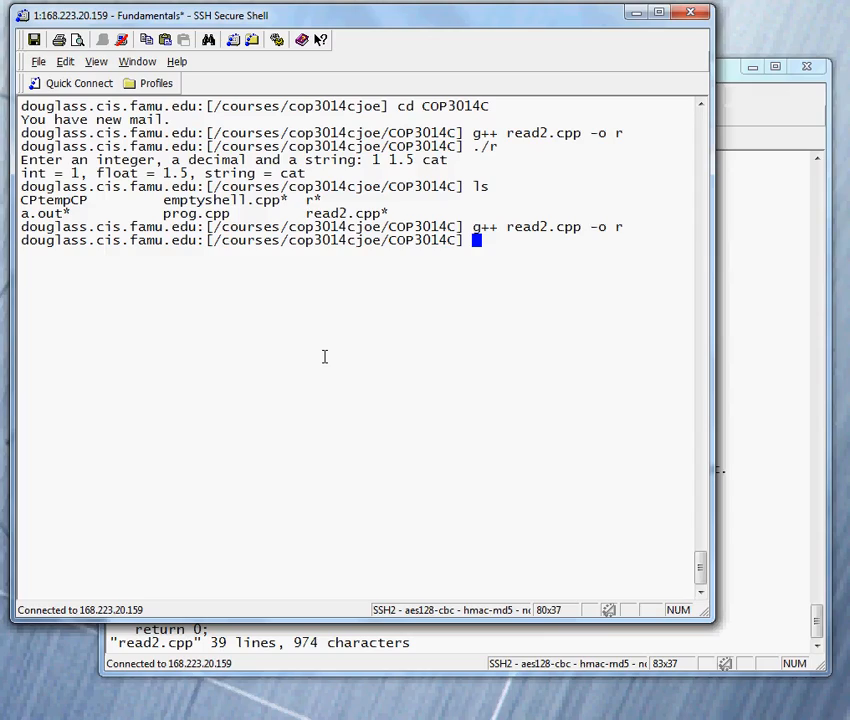
Step: Run ./r with input 2 5.9 please, which prints nothing, then relist the folder
text(./4)
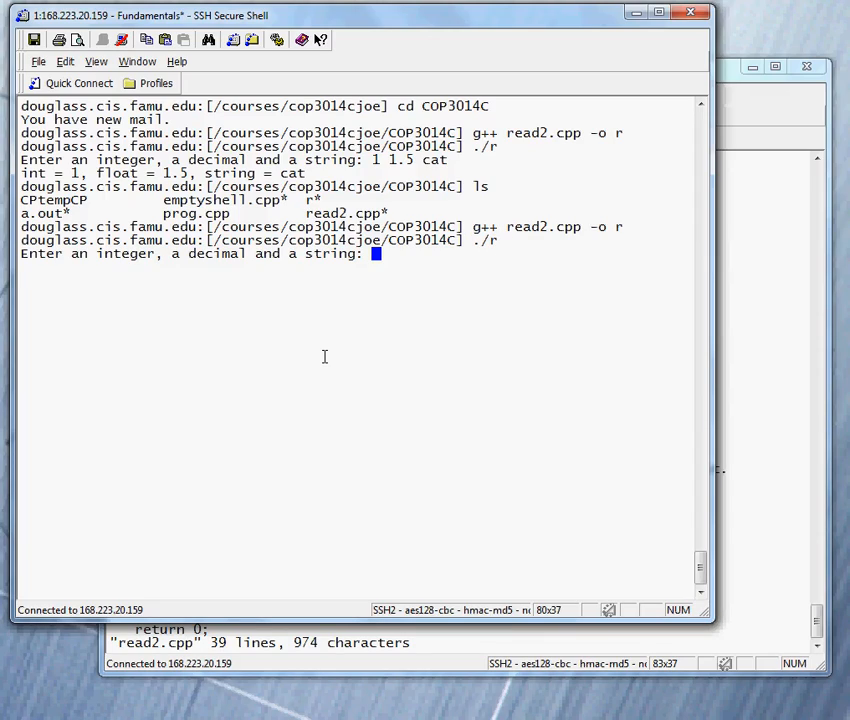
text(2)
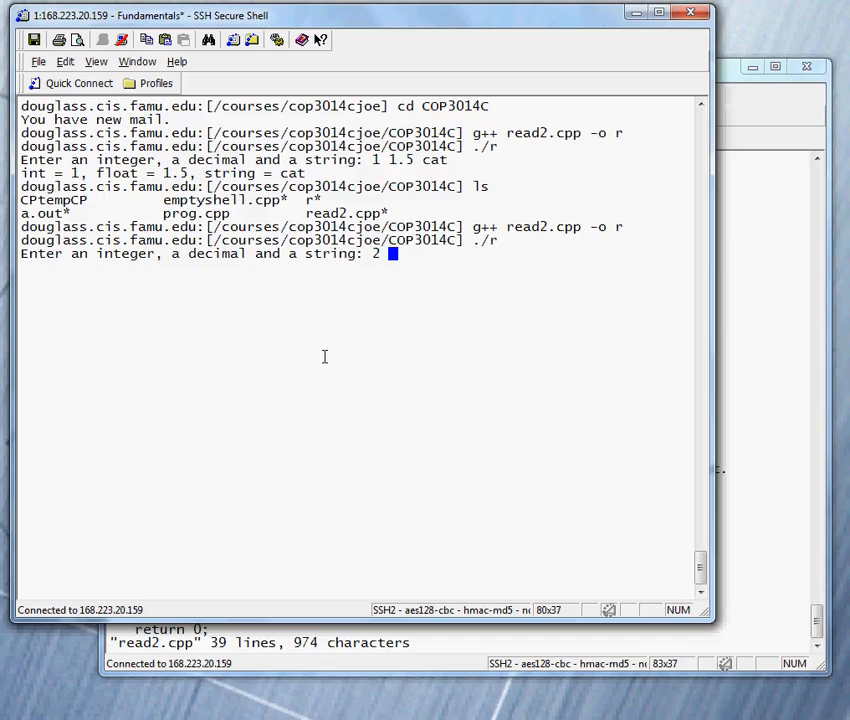
text(5.9)
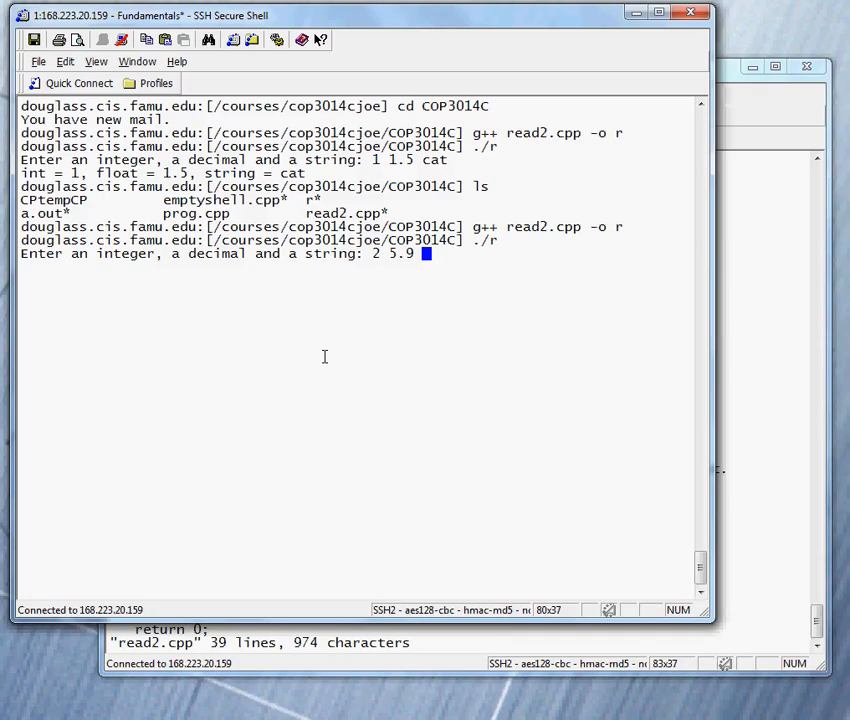
text(please)
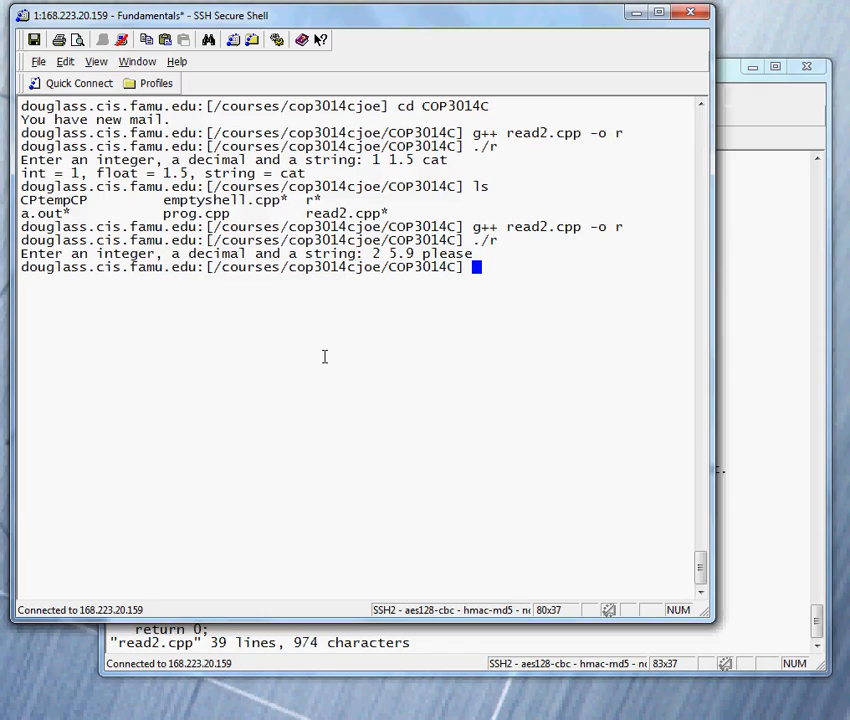
drag(20, 172, 190, 172)
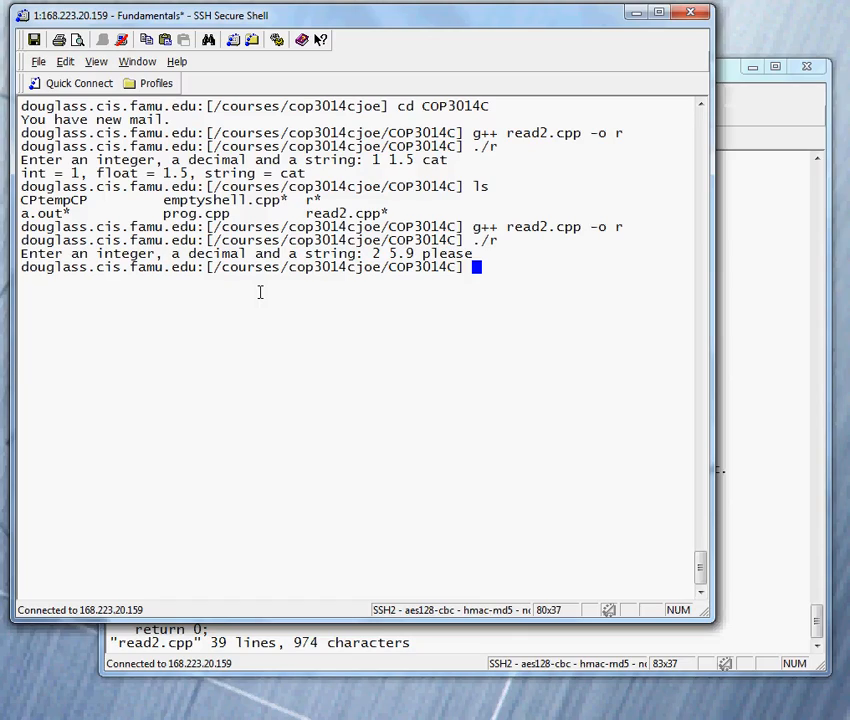
text(ls)
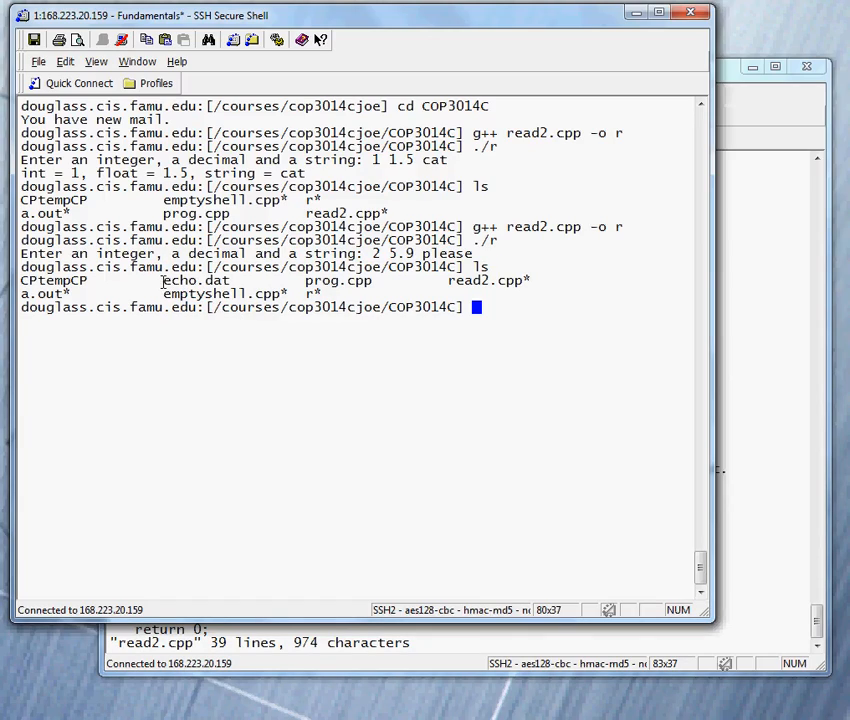
mouse_move(254, 418)
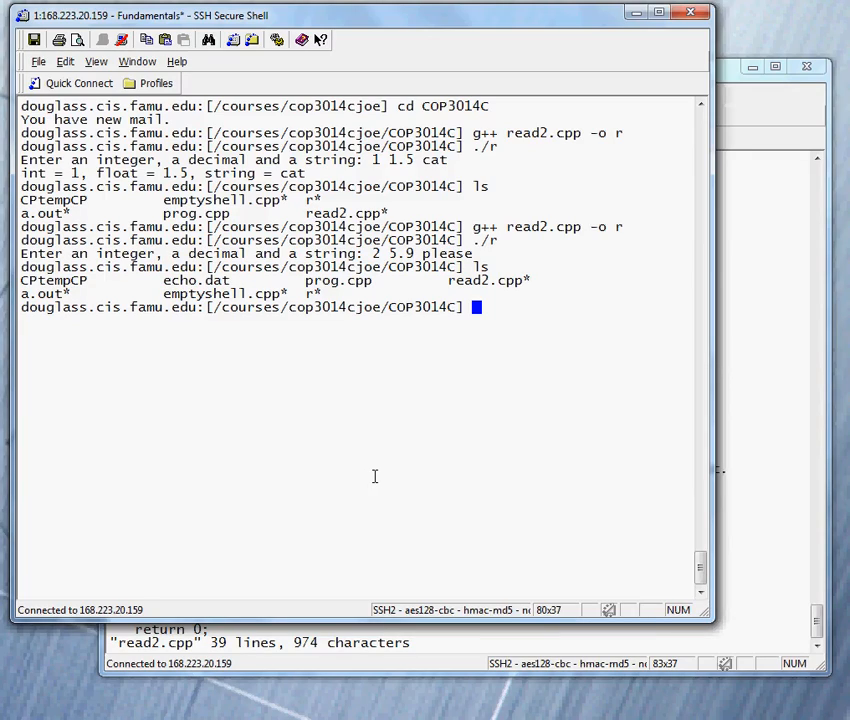
Step: Display echo.dat with more to check what the program wrote
text(more)
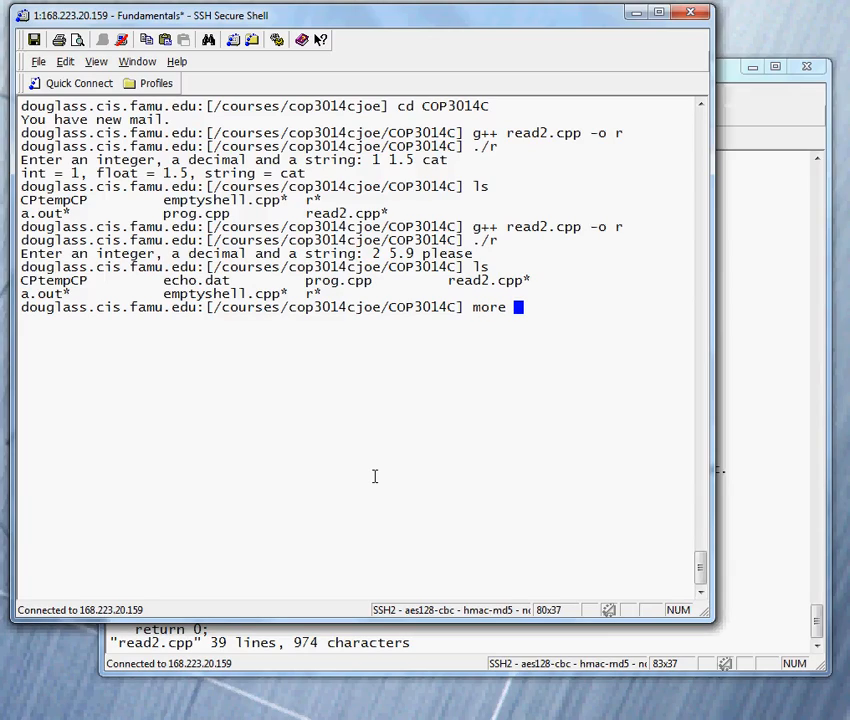
text(echo.dat)
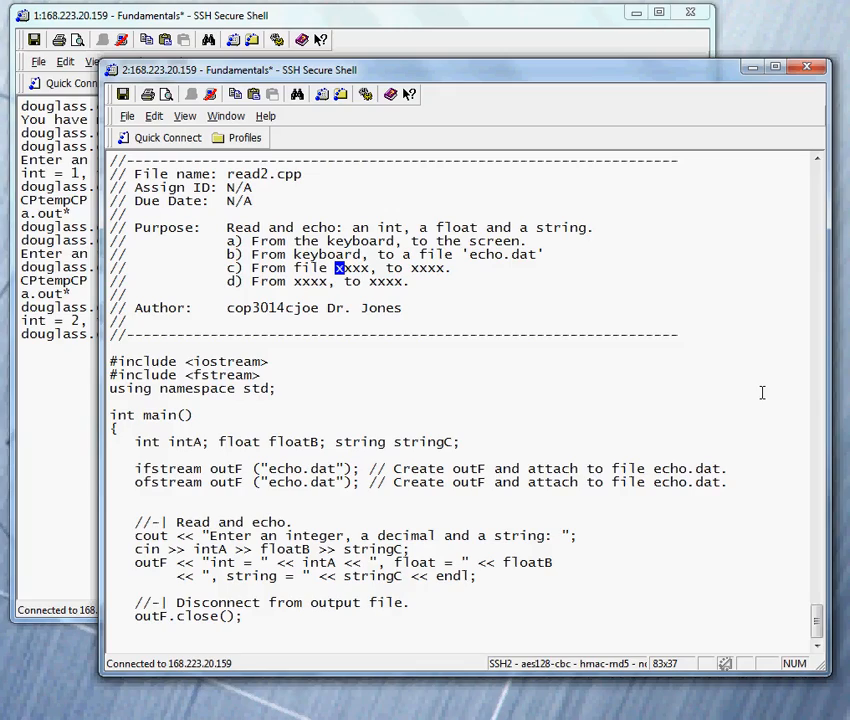
Step: Reopen read2.cpp for editing so outF writes the int, float and string to echo.dat
text(read2)
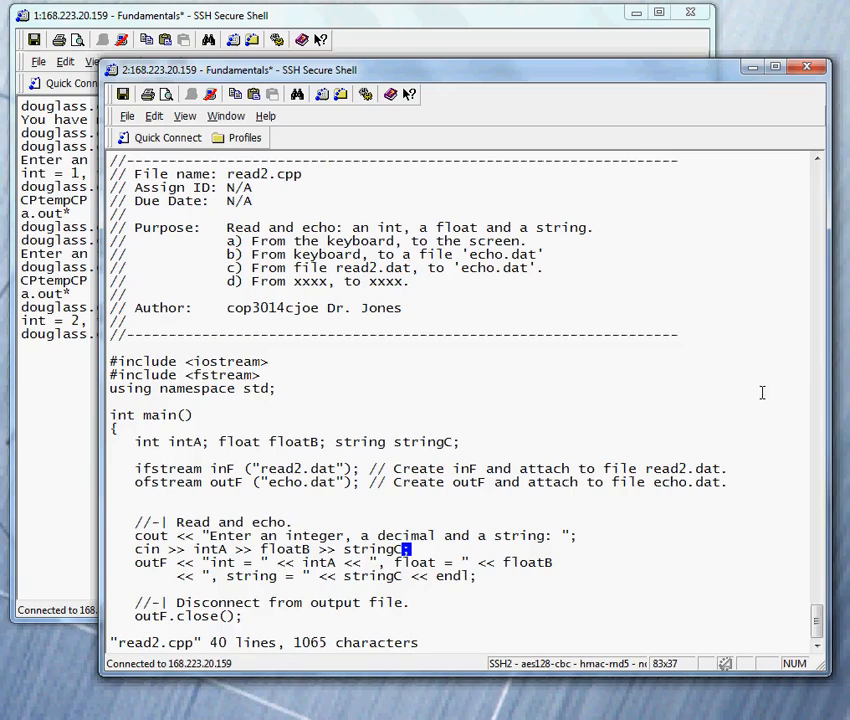
scroll(down, 3)
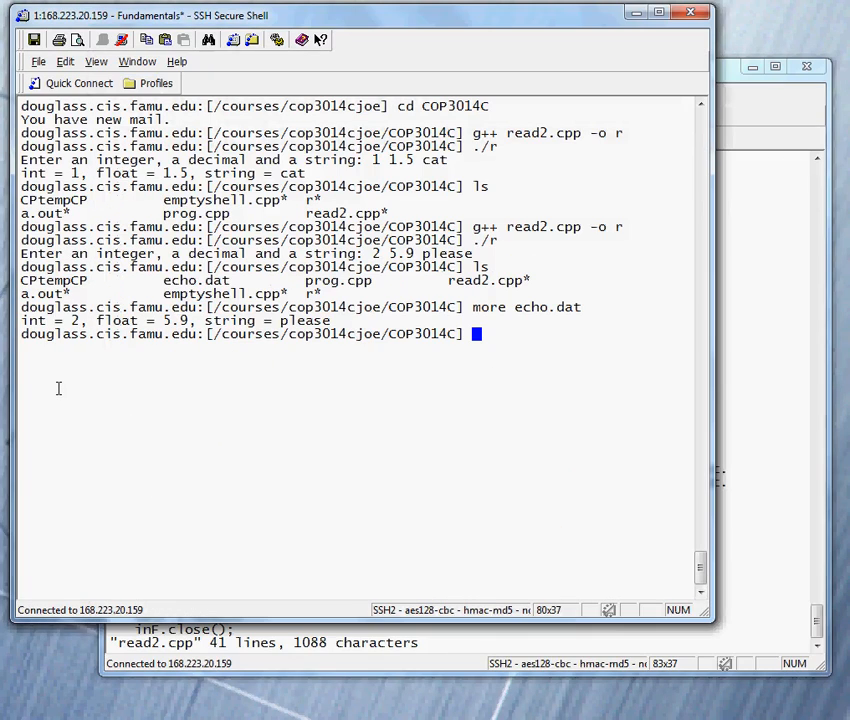
Step: Recompile read2.cpp into r, run it and view echo.dat showing garbage values like -4196340
text(g++ read2.cpp -o r)
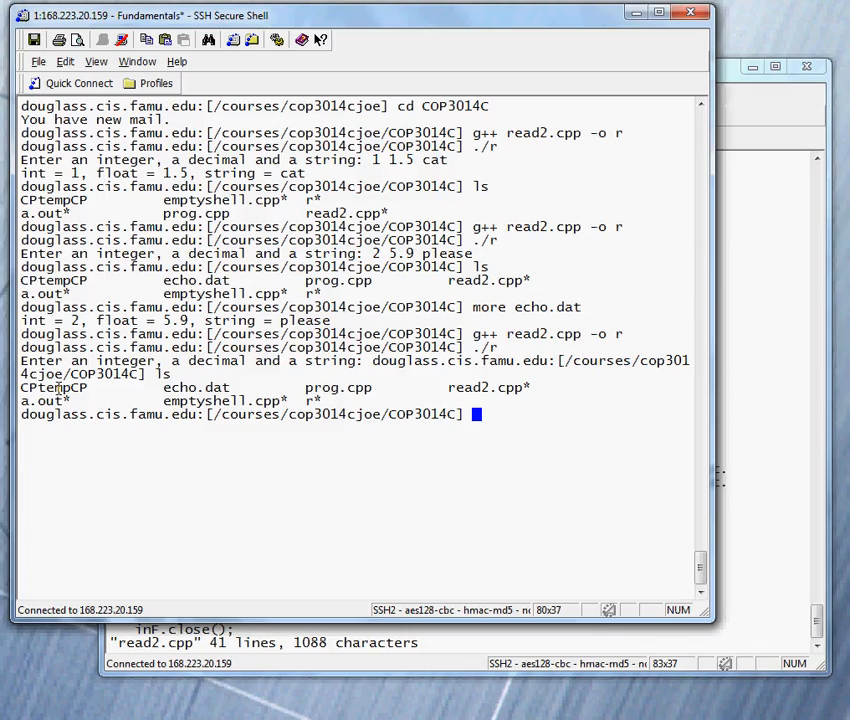
text(more ech)
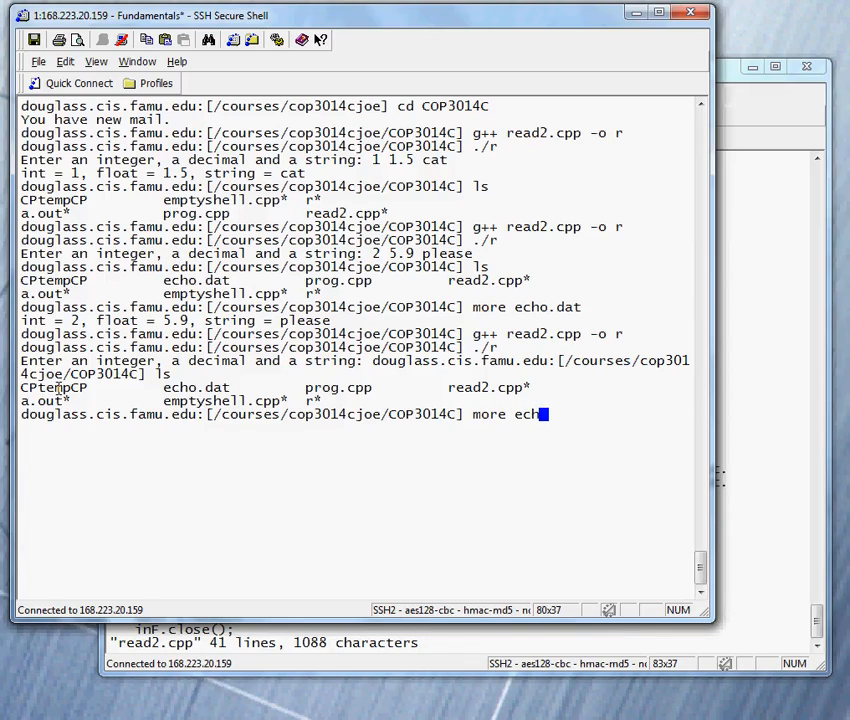
text(.dat)
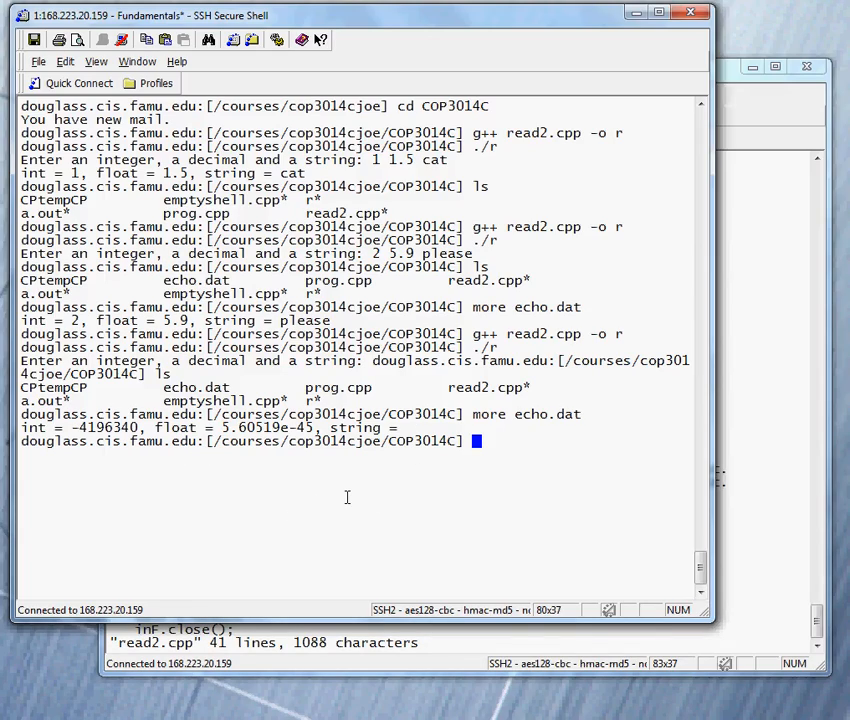
mouse_move(340, 544)
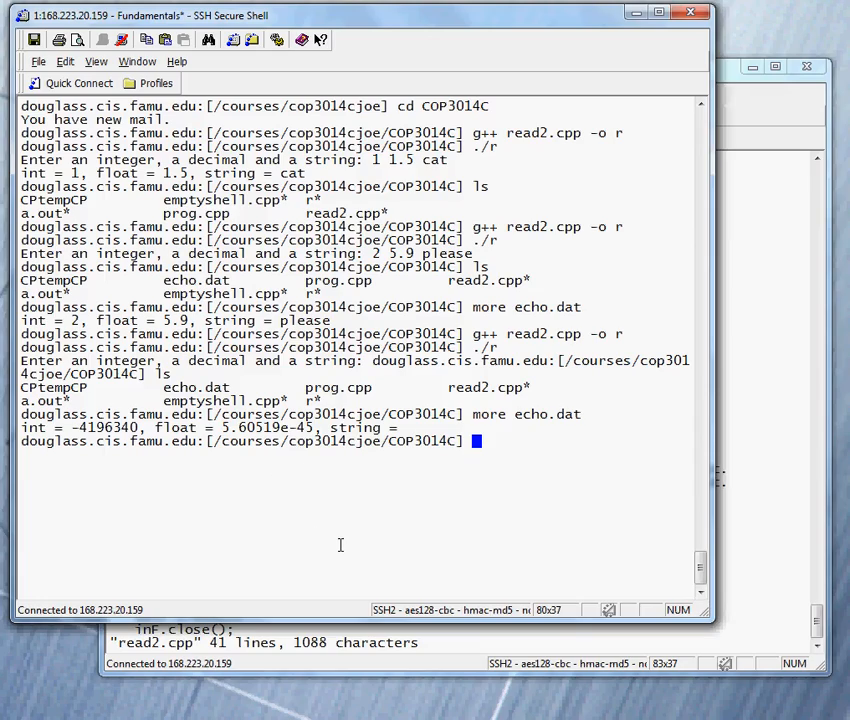
Step: Clear the terminal with the clear command
text(c)
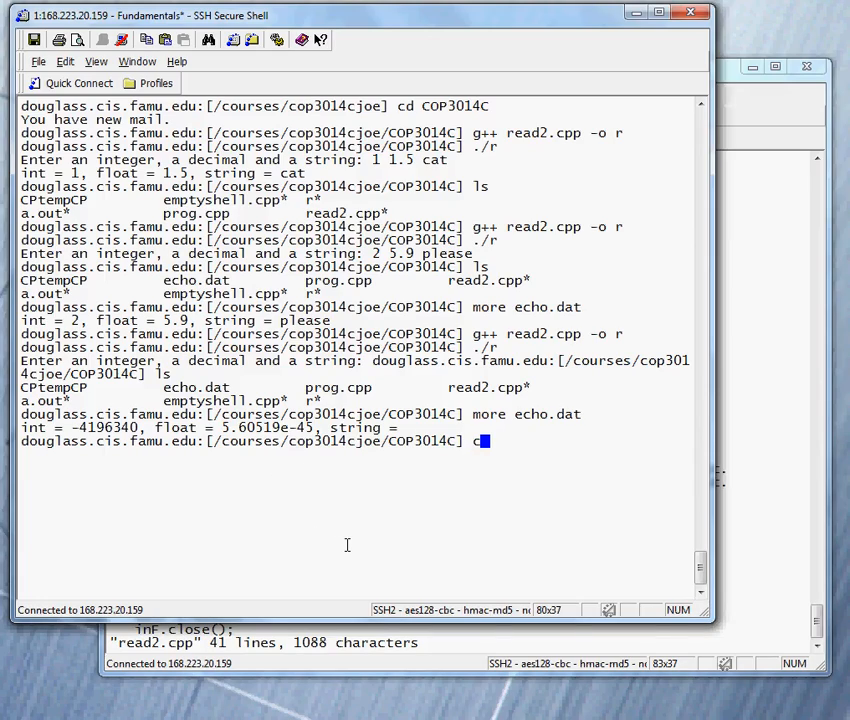
key(Return)
text(ls)
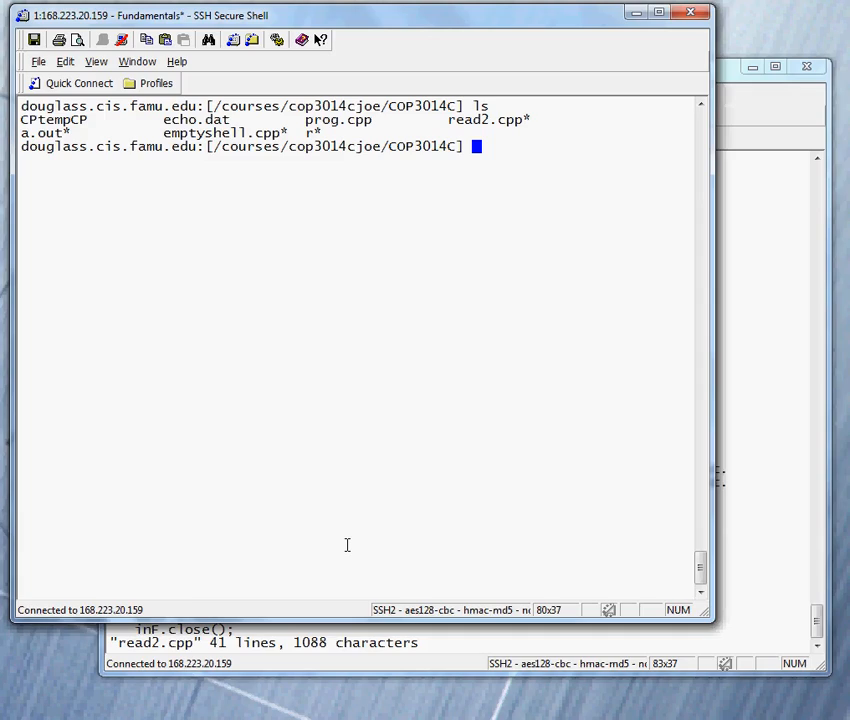
Step: Write read2.dat containing 25 3.14 PI in pico, save it and start rerunning ./r
text(pico)
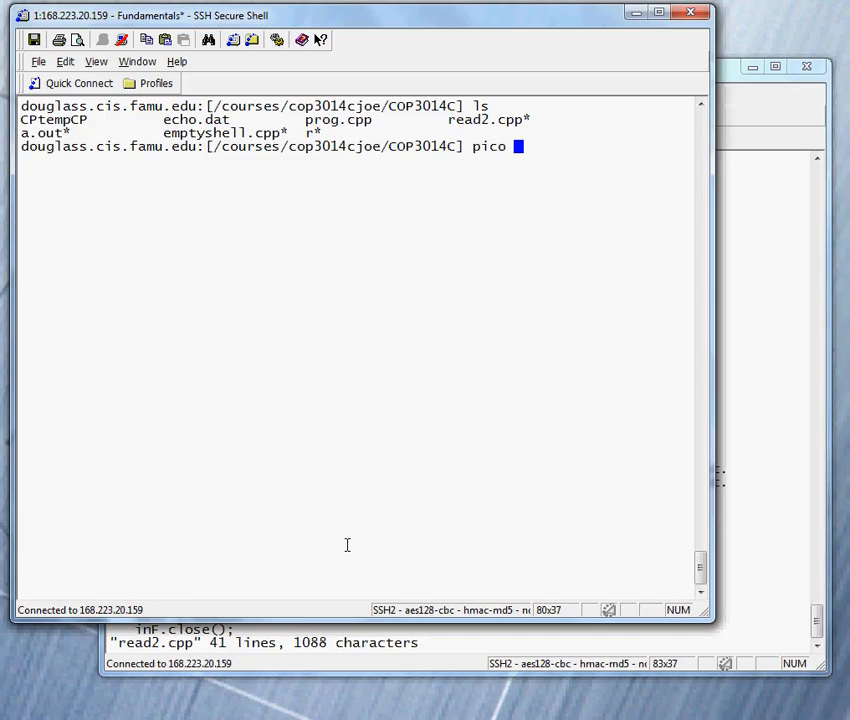
text(read2.da)
text(25)
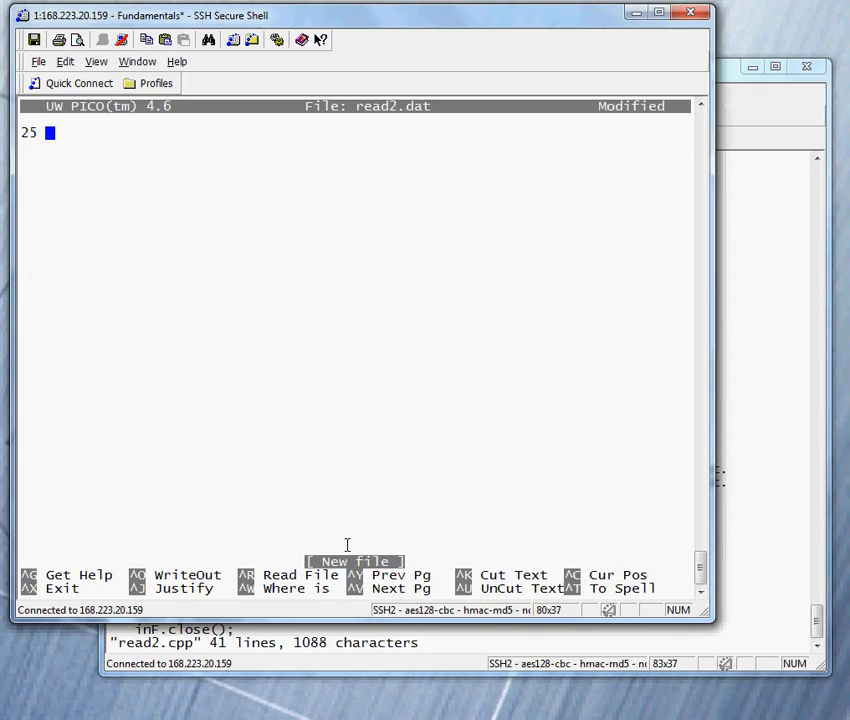
text(3.14)
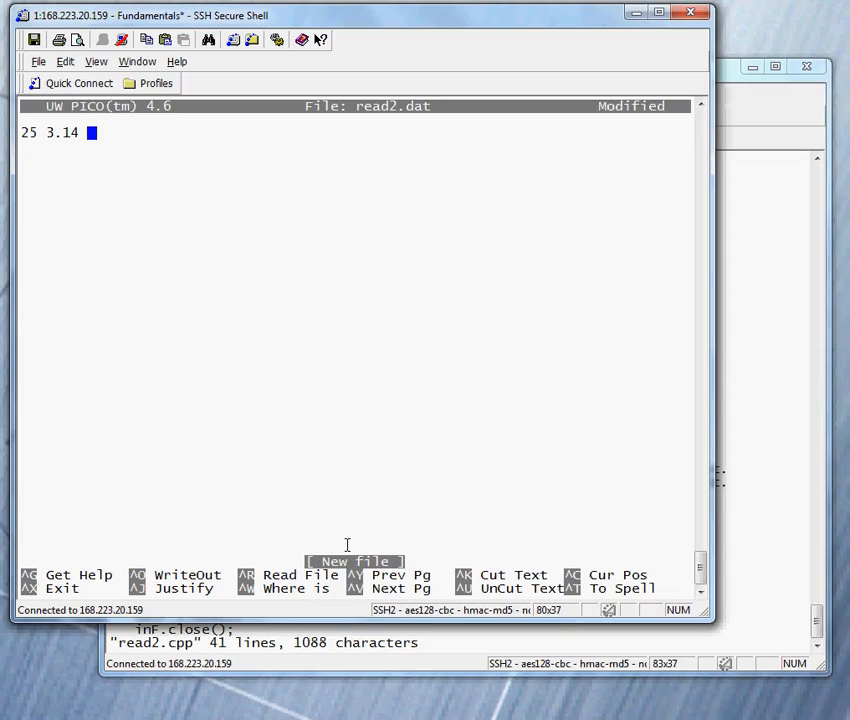
text(PI)
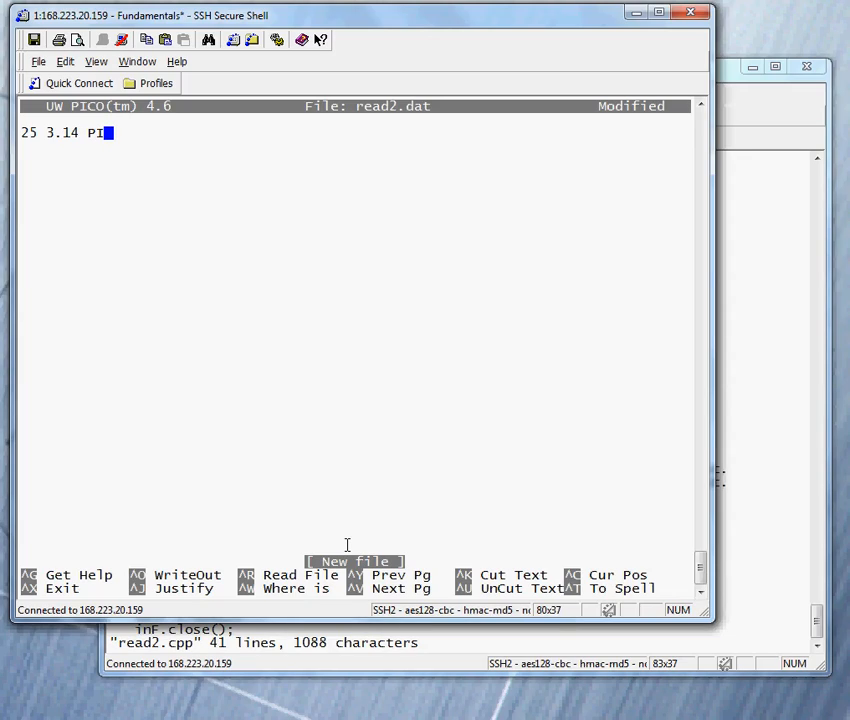
key(ctrl+x)
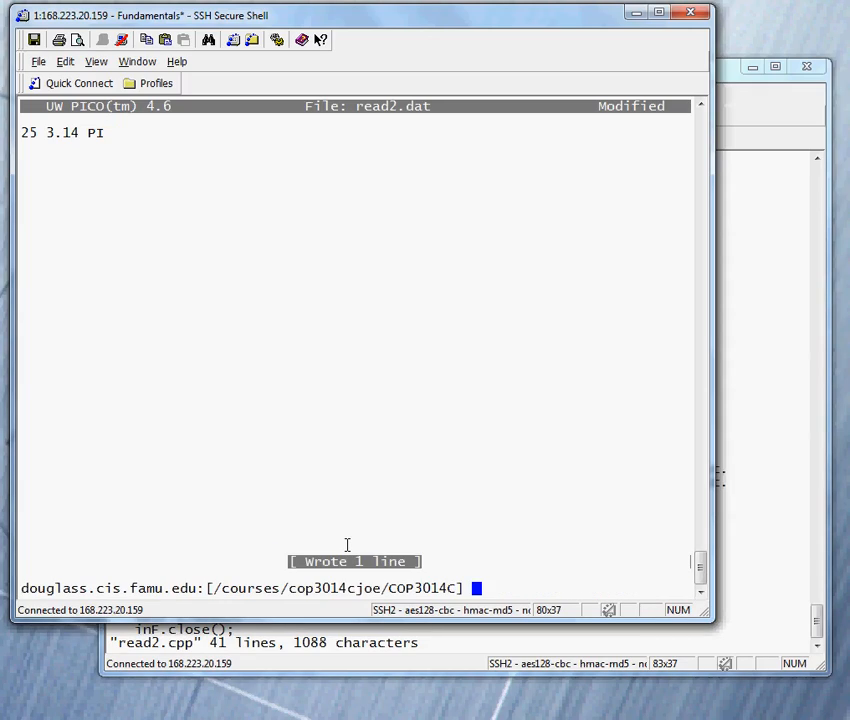
mouse_move(432, 402)
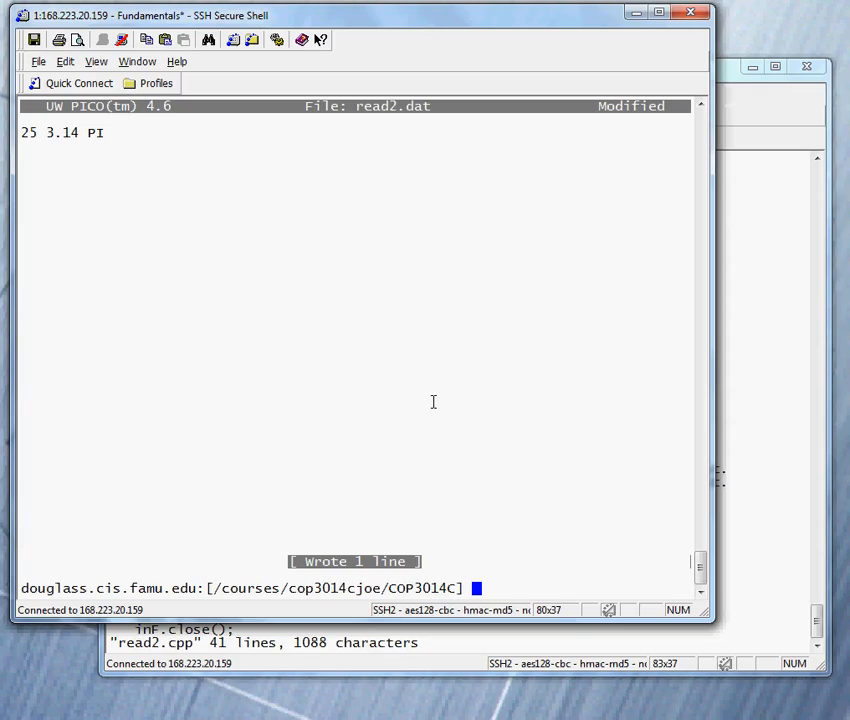
text(./r)
text(more )
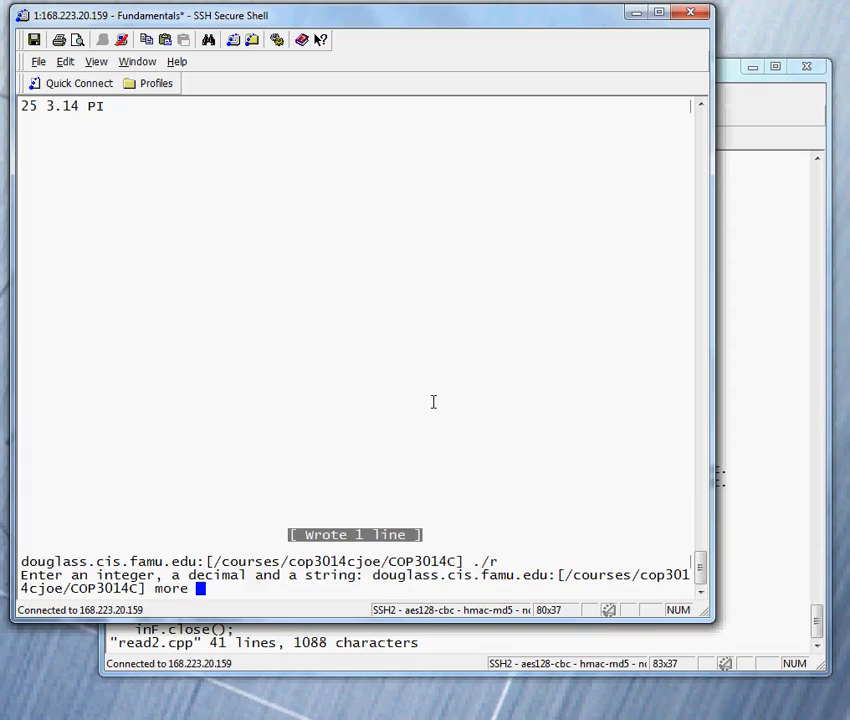
Step: Display echo.dat, now showing int = 25 read from read2.dat
text(ec)
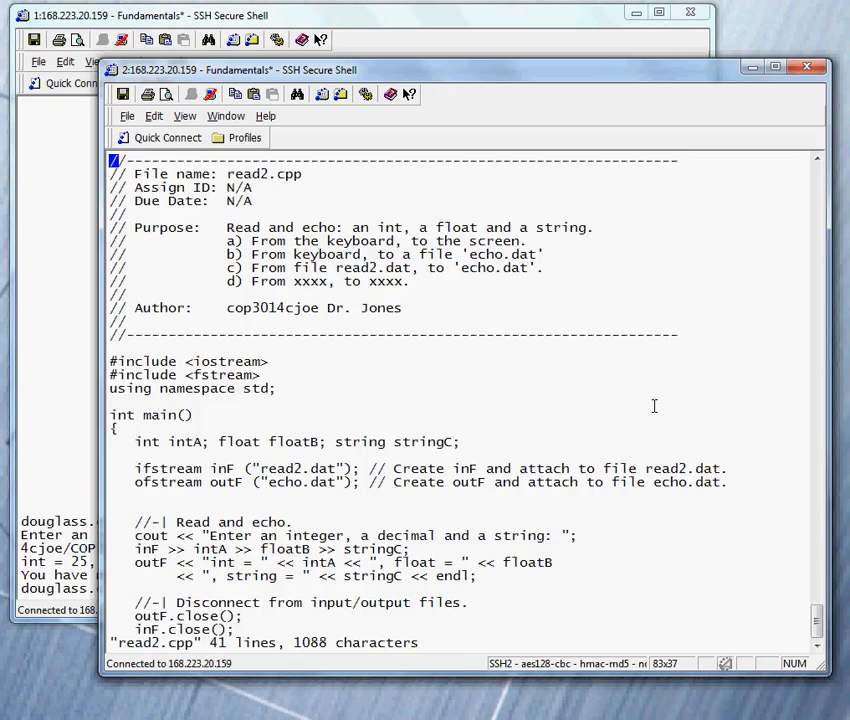
mouse_move(200, 334)
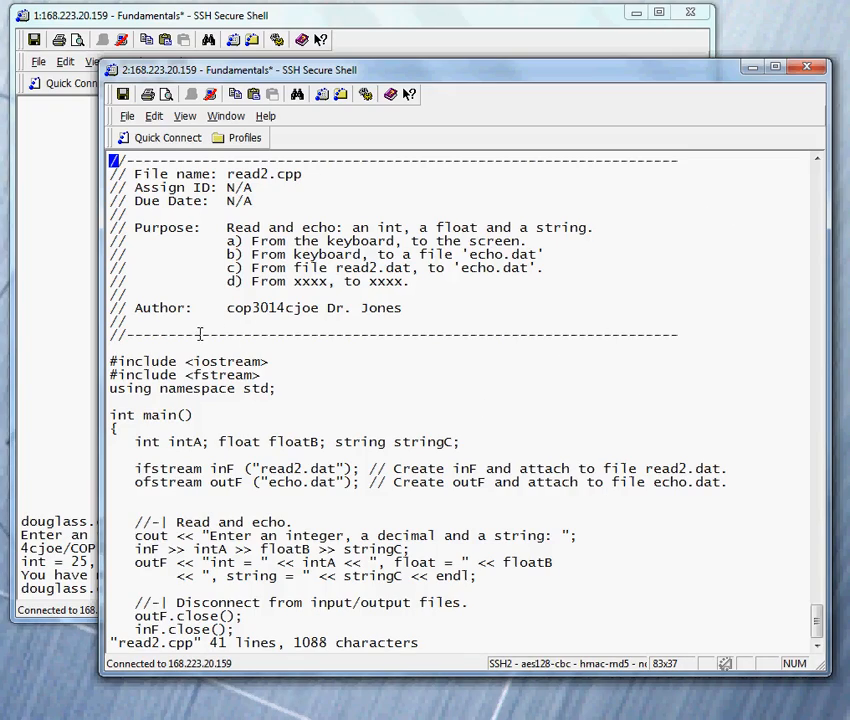
Step: Review read2.cpp's 41 lines reading inF from read2.dat and writing outF to echo.dat
double_click(136, 374)
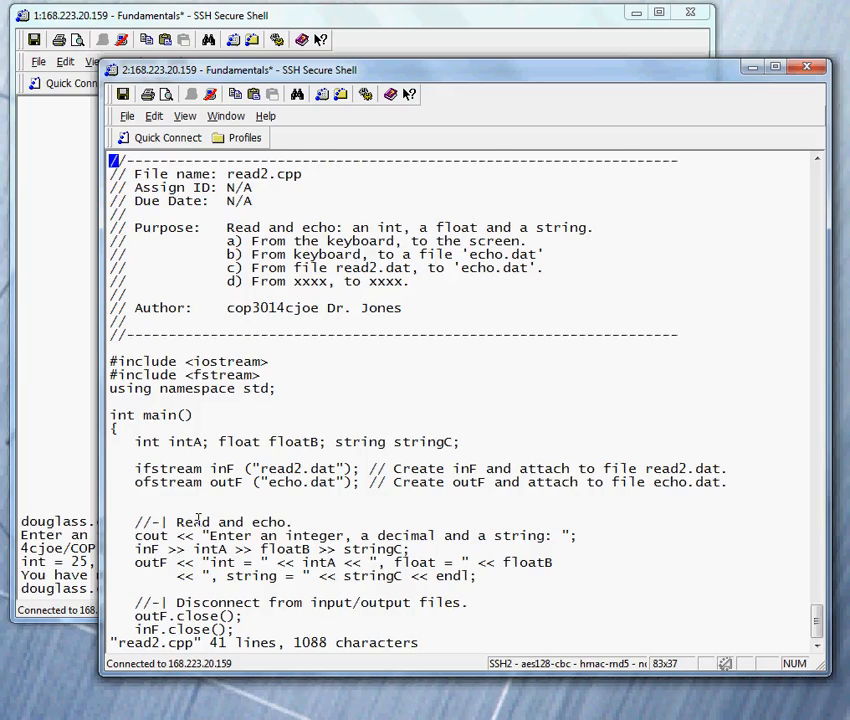
double_click(222, 468)
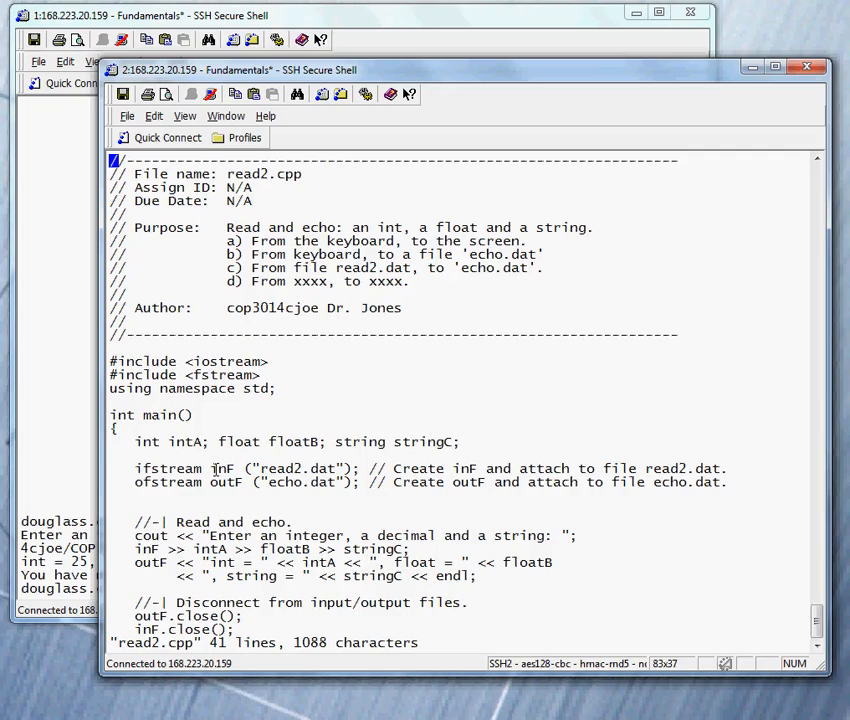
double_click(222, 468)
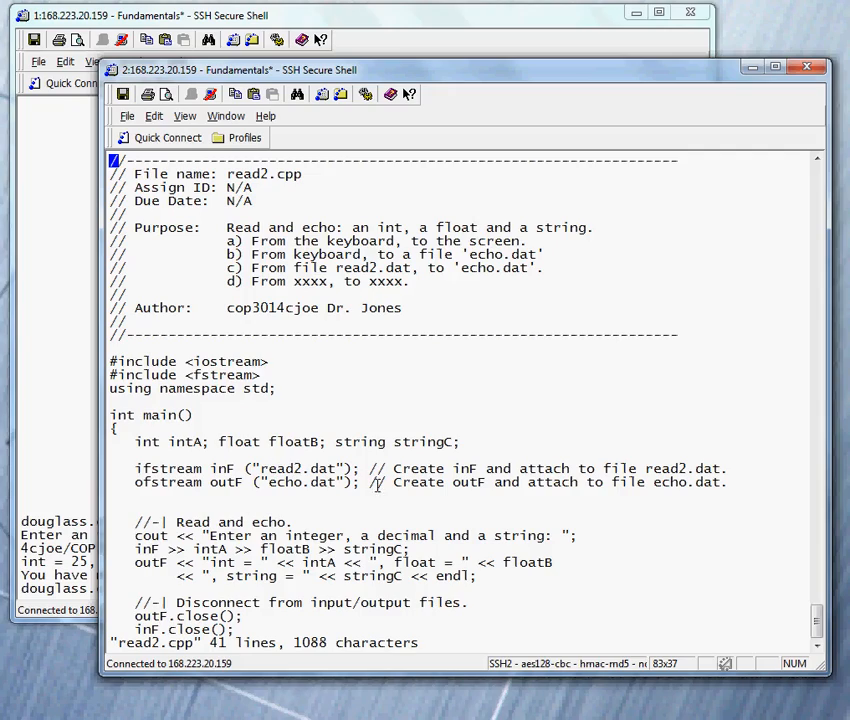
mouse_move(292, 408)
text(:x)
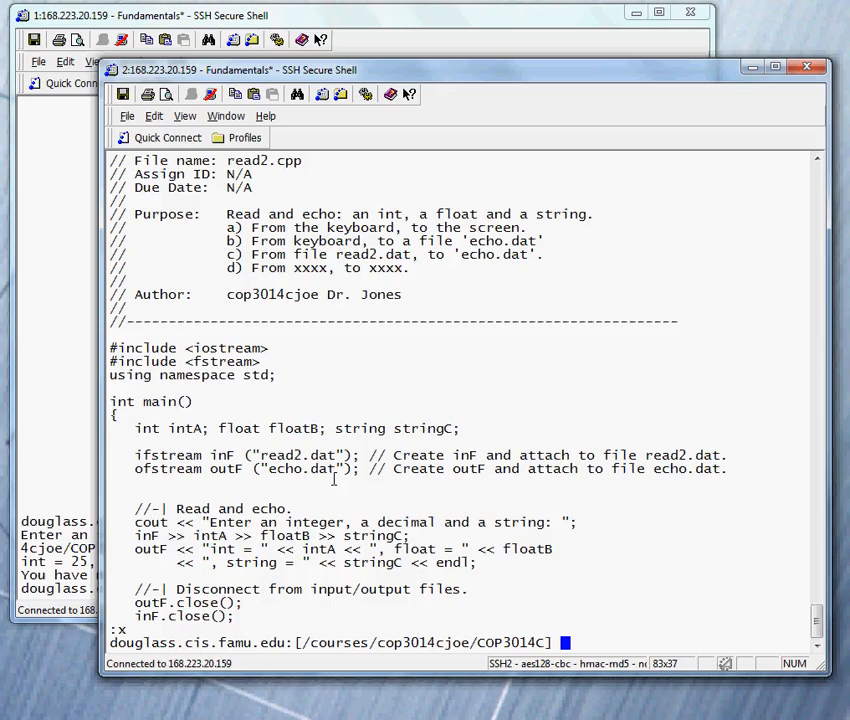
Step: Check read2.cpp into RCS as revision 1.1 with CPcheckin
text(CPcheckin read)
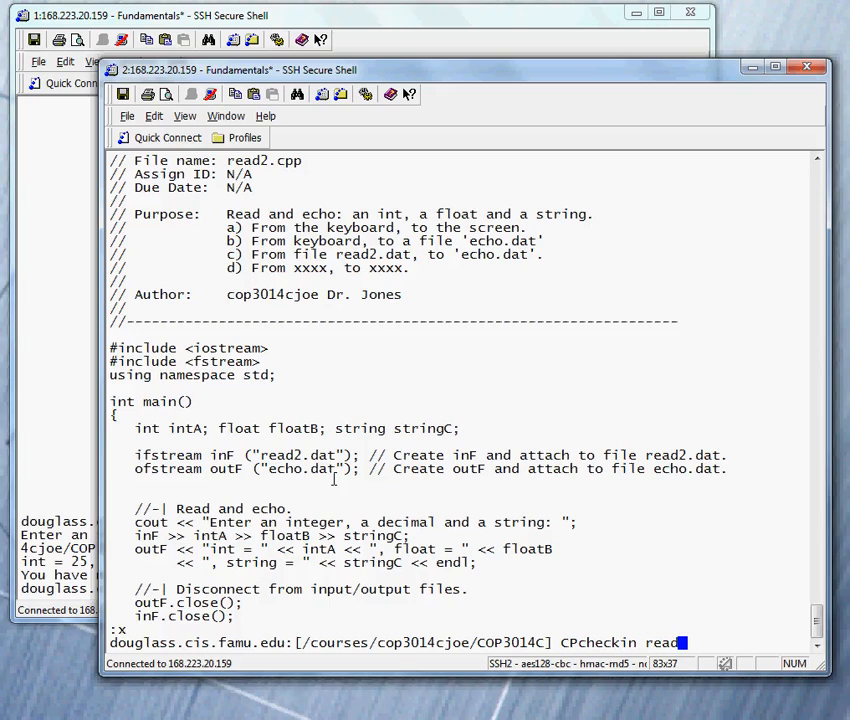
key(Return)
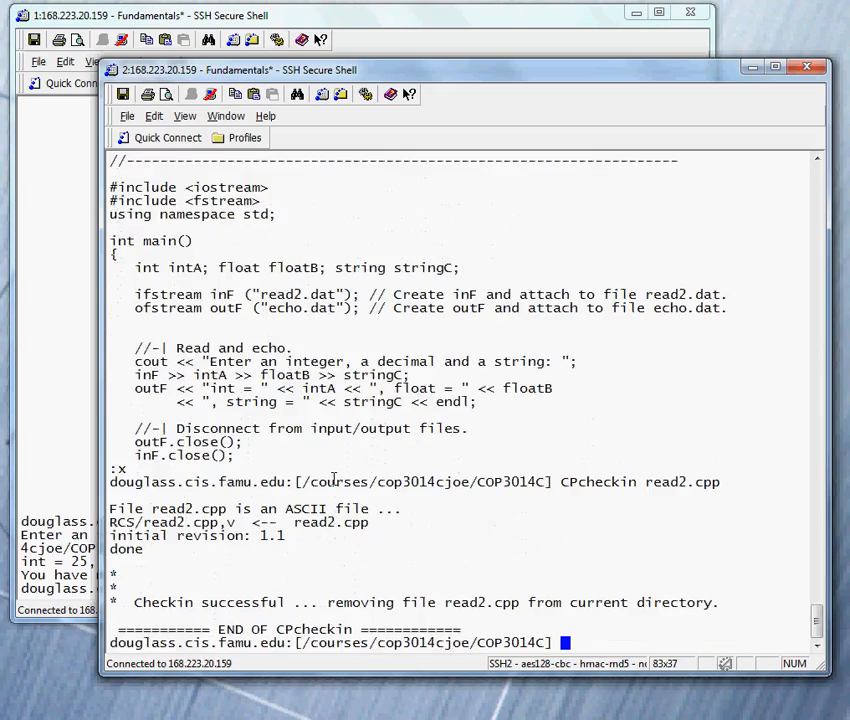